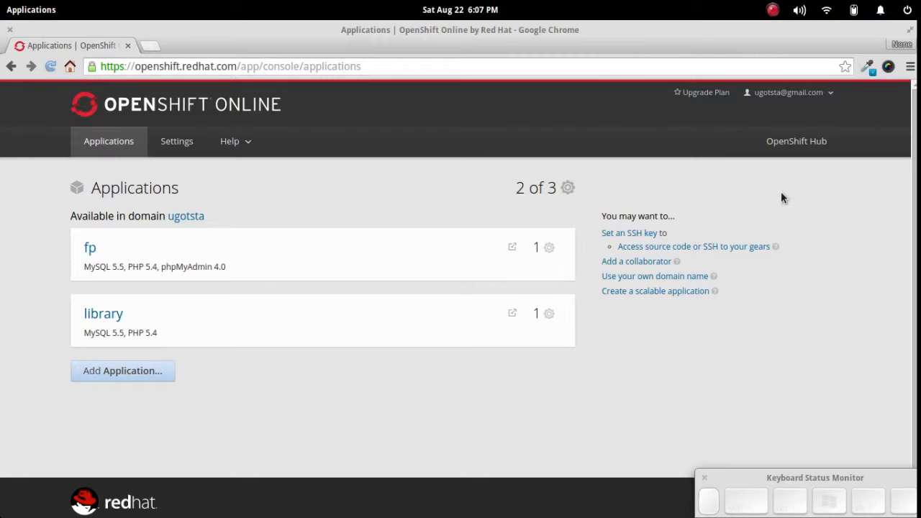
mouse_move(414, 204)
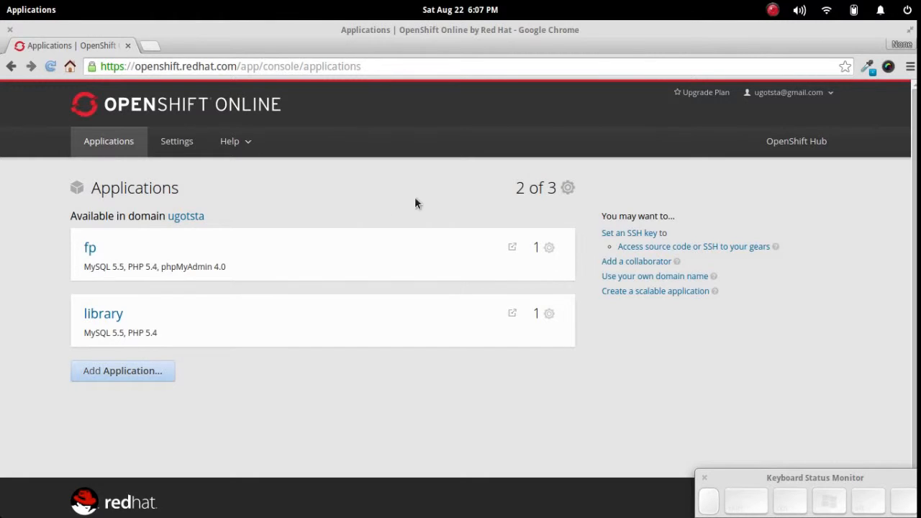
mouse_move(239, 115)
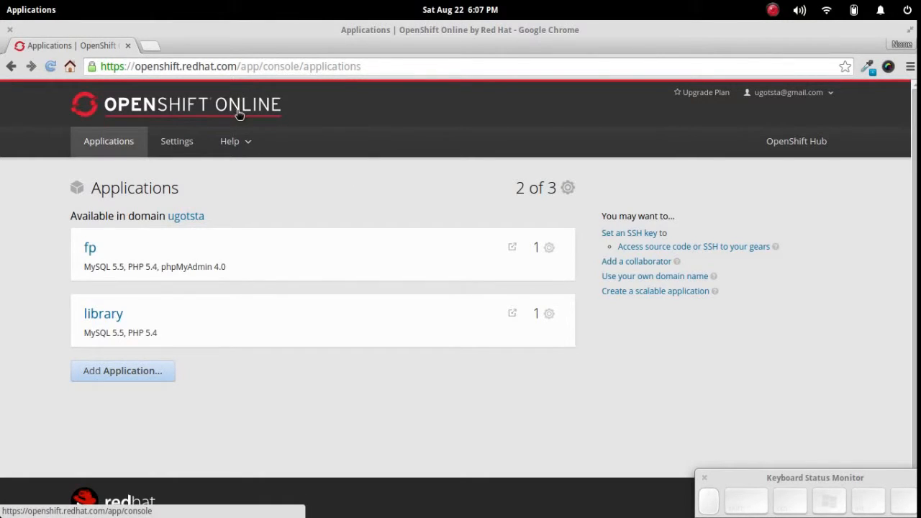
mouse_move(823, 204)
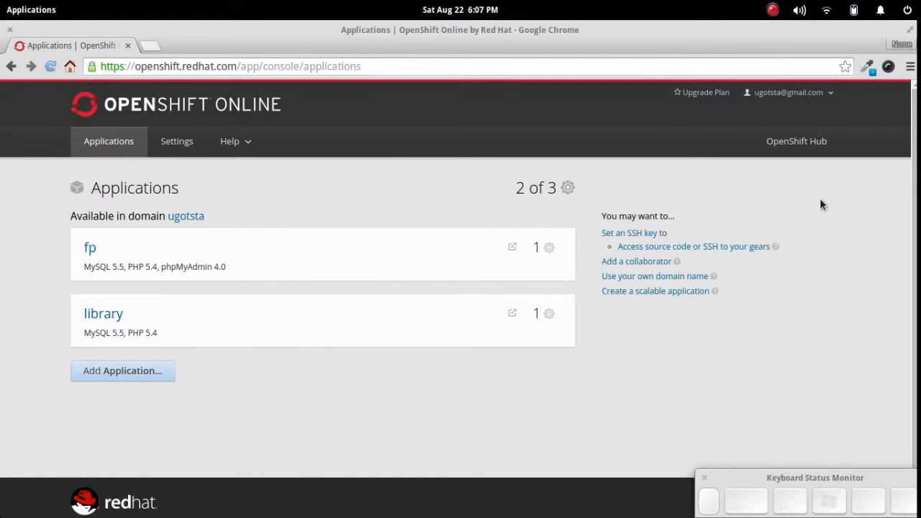
Check the account options menu and close it again
click(788, 92)
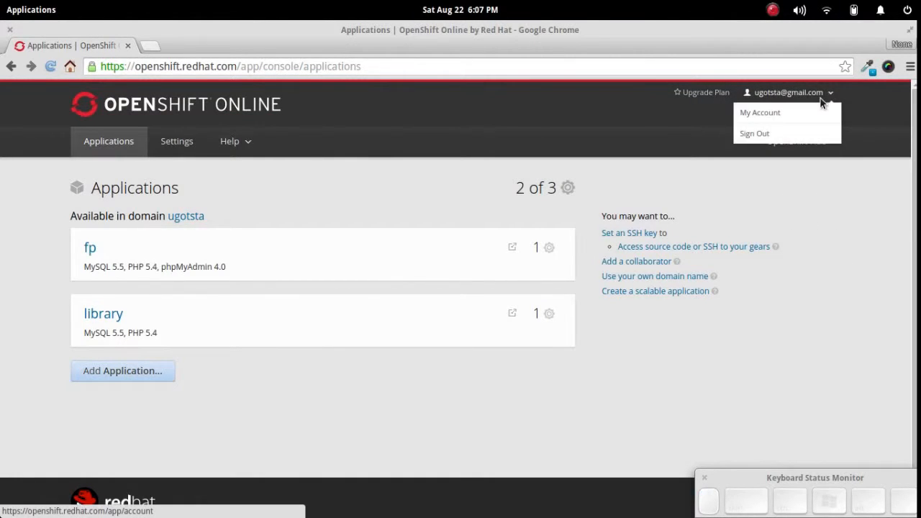
click(432, 203)
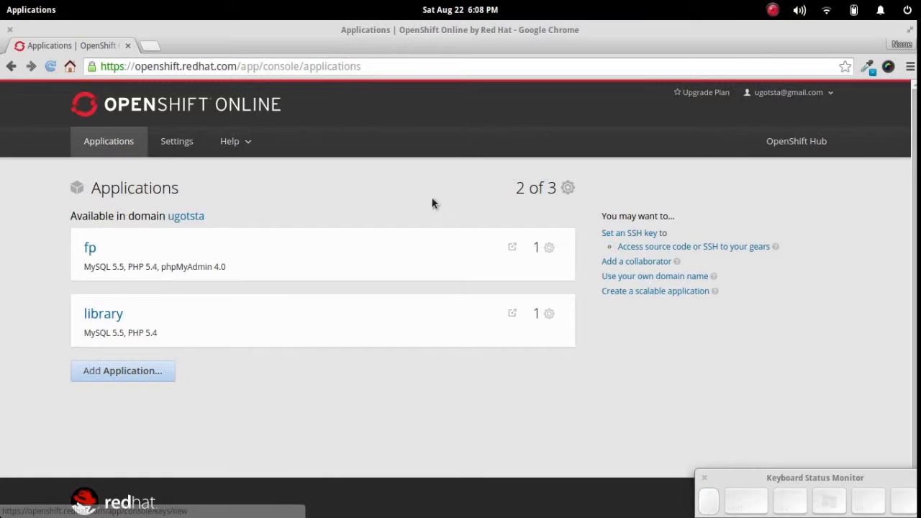
mouse_move(441, 161)
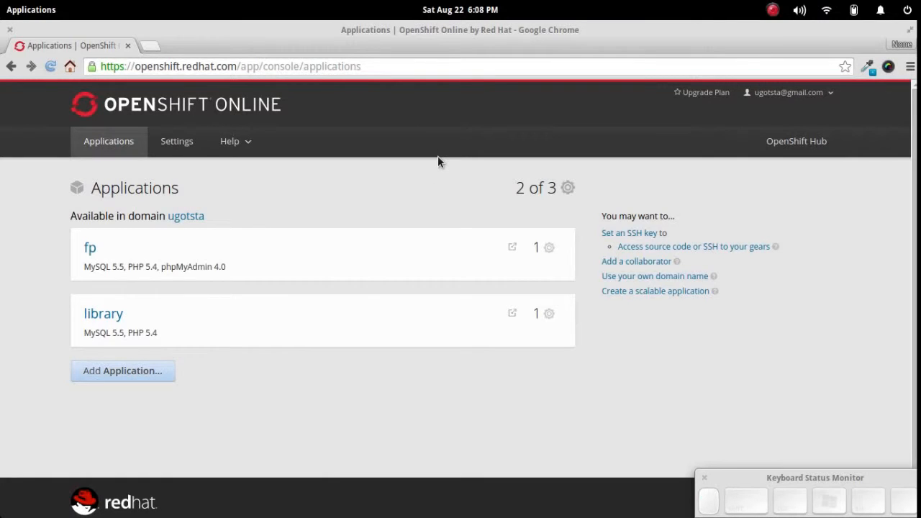
mouse_move(415, 164)
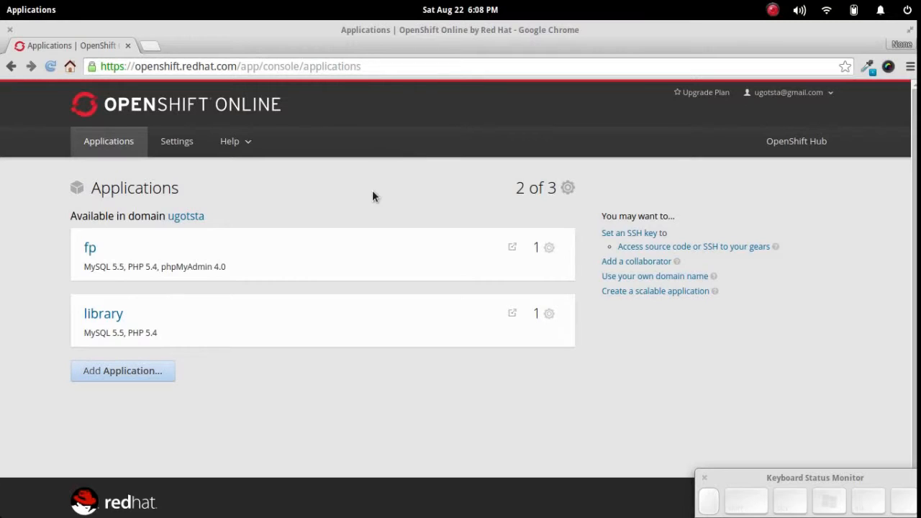
mouse_move(323, 273)
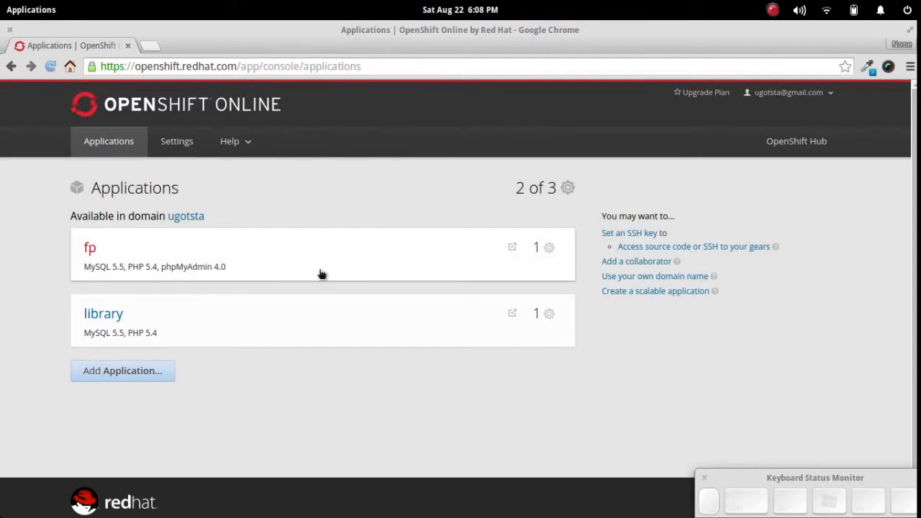
mouse_move(380, 181)
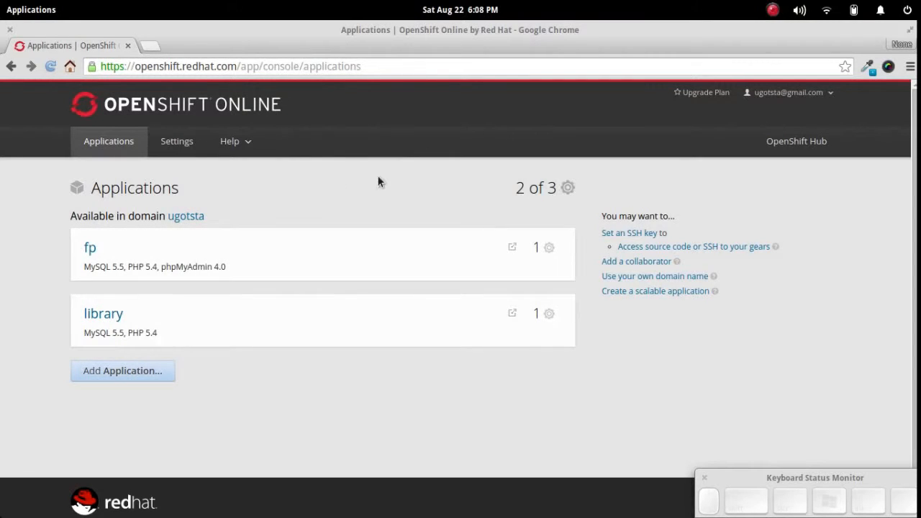
mouse_move(282, 142)
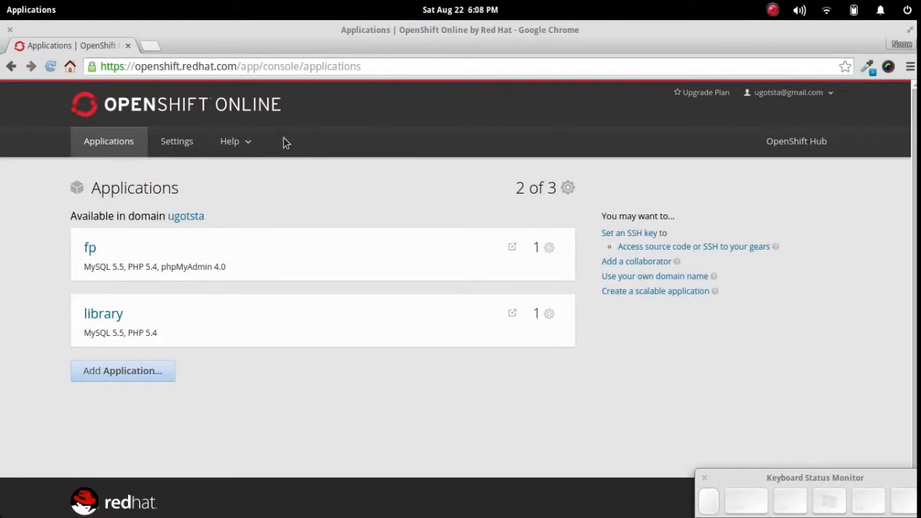
mouse_move(293, 148)
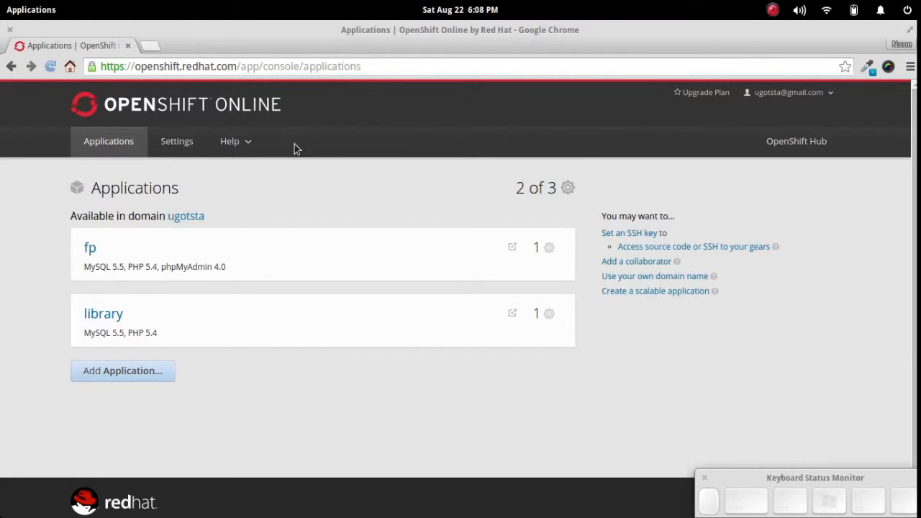
mouse_move(308, 193)
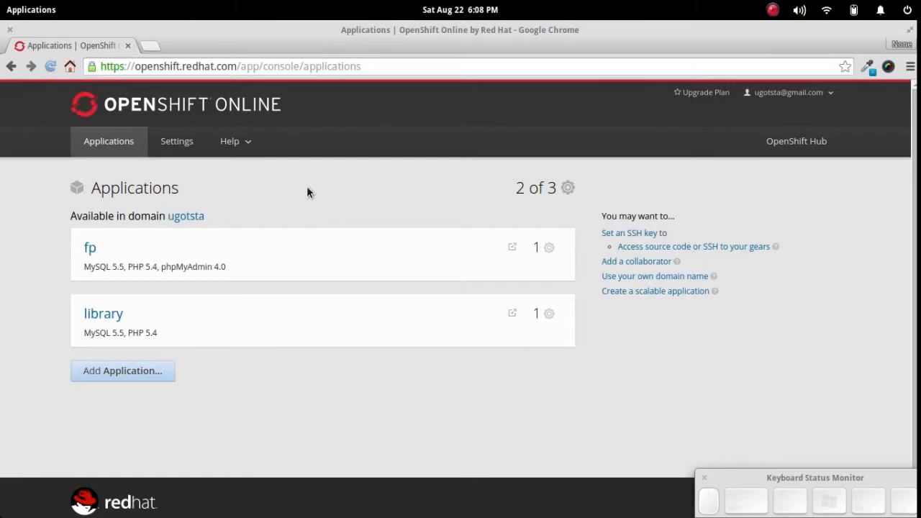
mouse_move(524, 153)
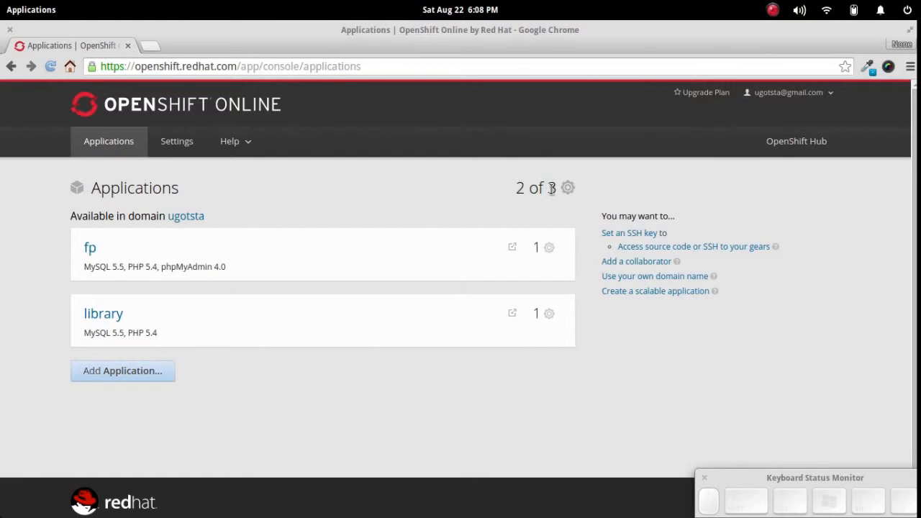
double_click(535, 187)
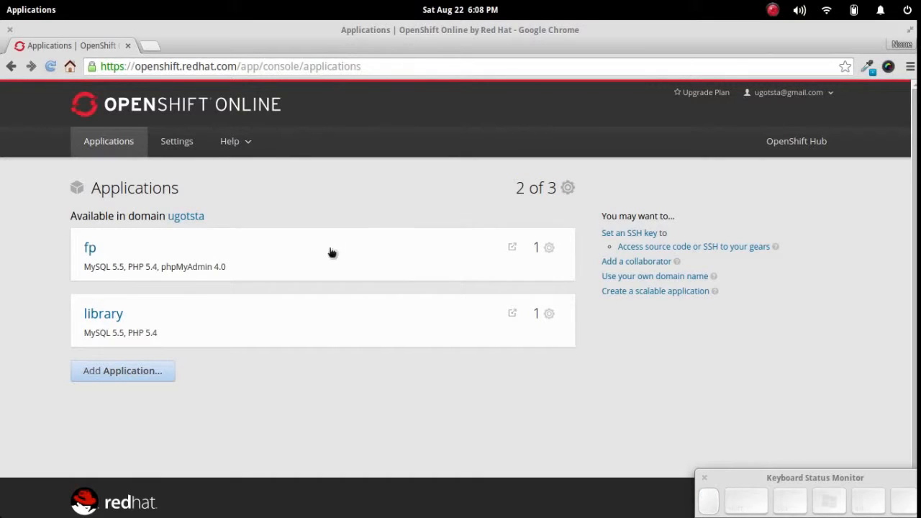
mouse_move(295, 198)
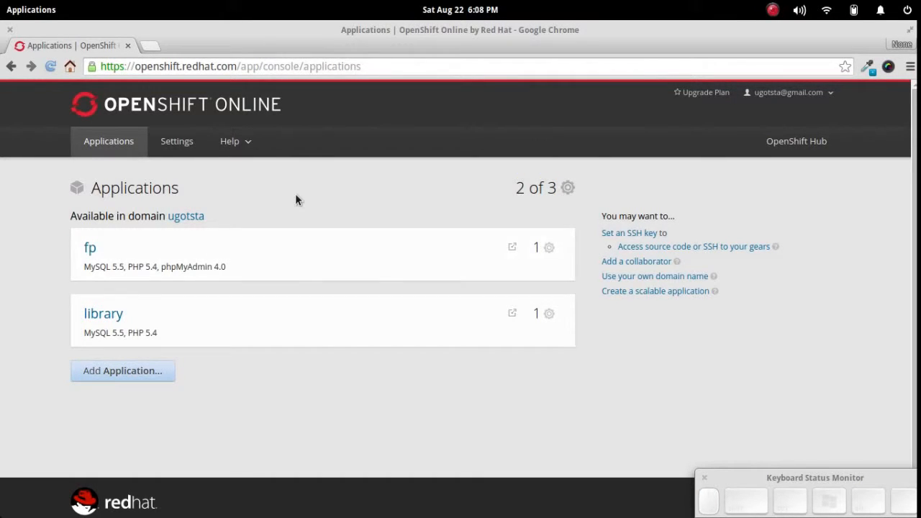
mouse_move(219, 395)
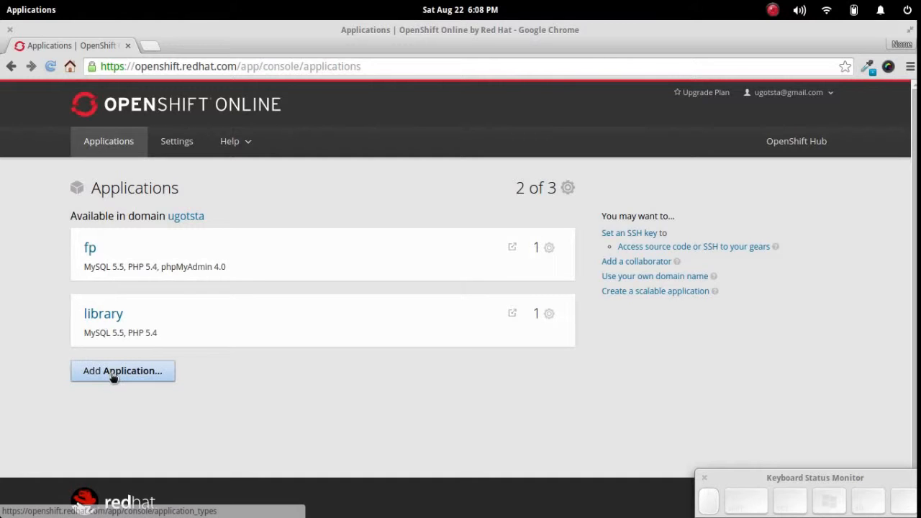
Start a new application and scroll the Instant App list to the WordPress 4 quickstart
click(122, 371)
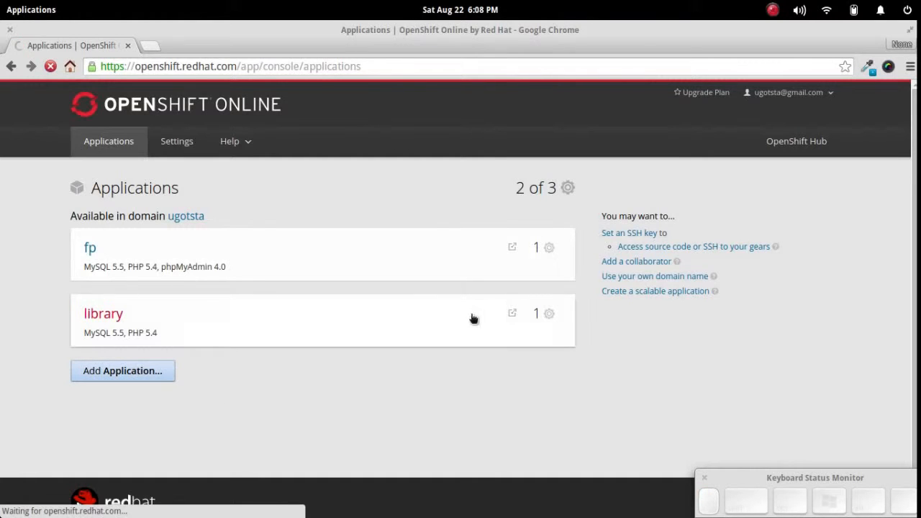
click(123, 369)
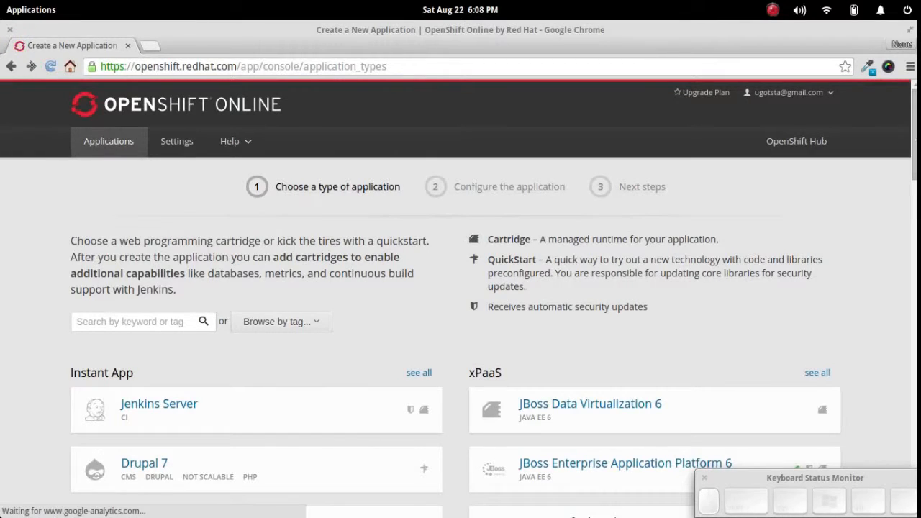
scroll(down, 3)
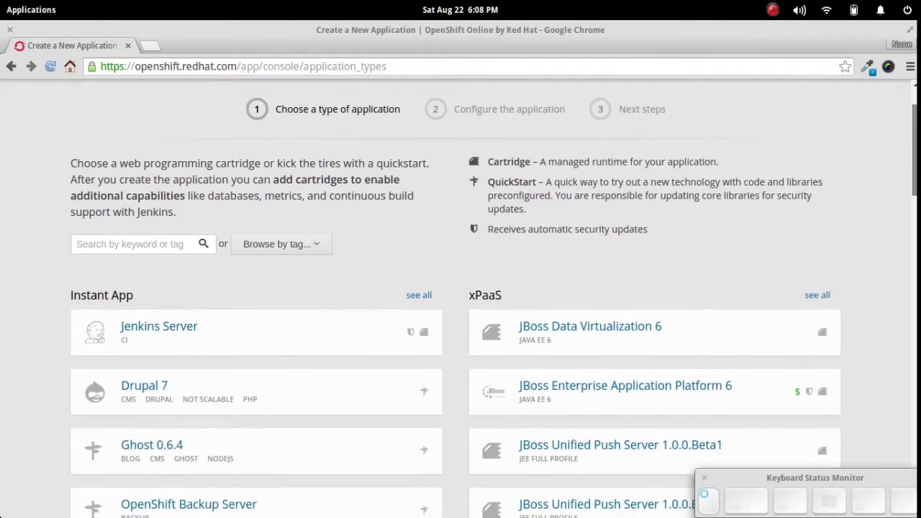
scroll(down, 3)
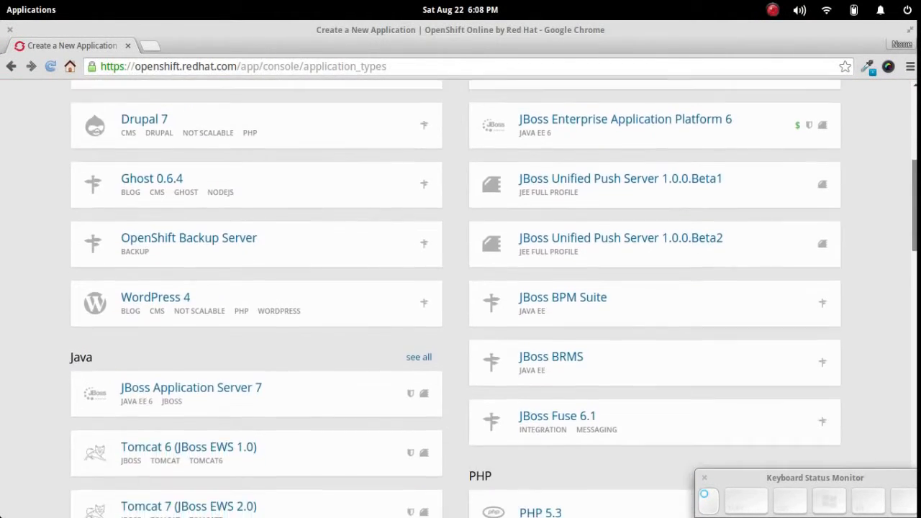
scroll(down, 3)
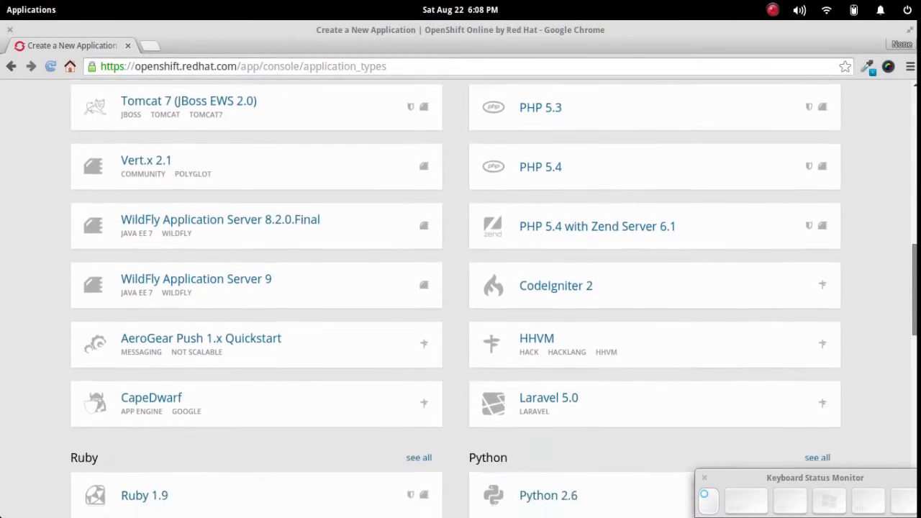
scroll(down, 3)
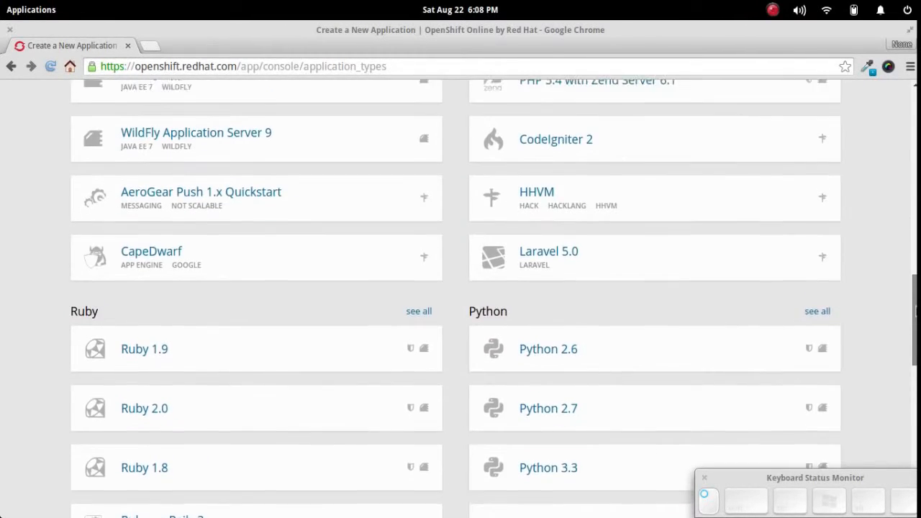
scroll(up, 3)
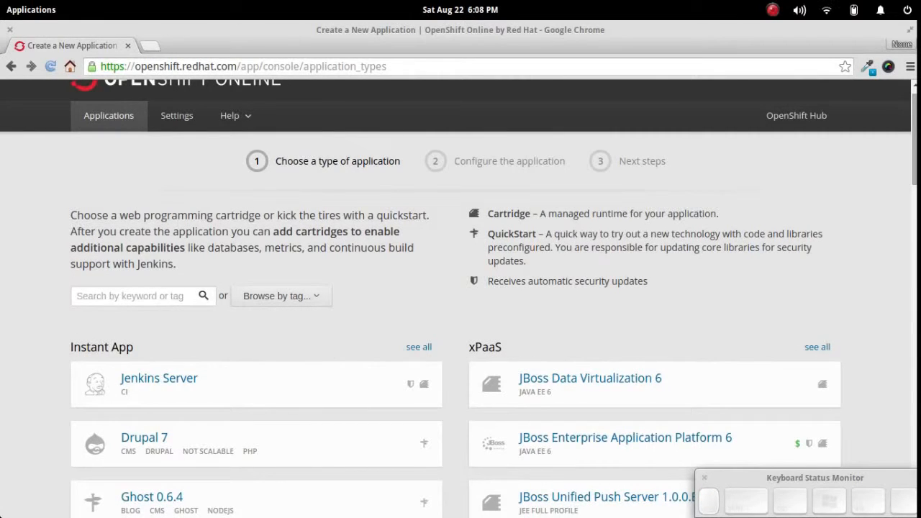
scroll(down, 3)
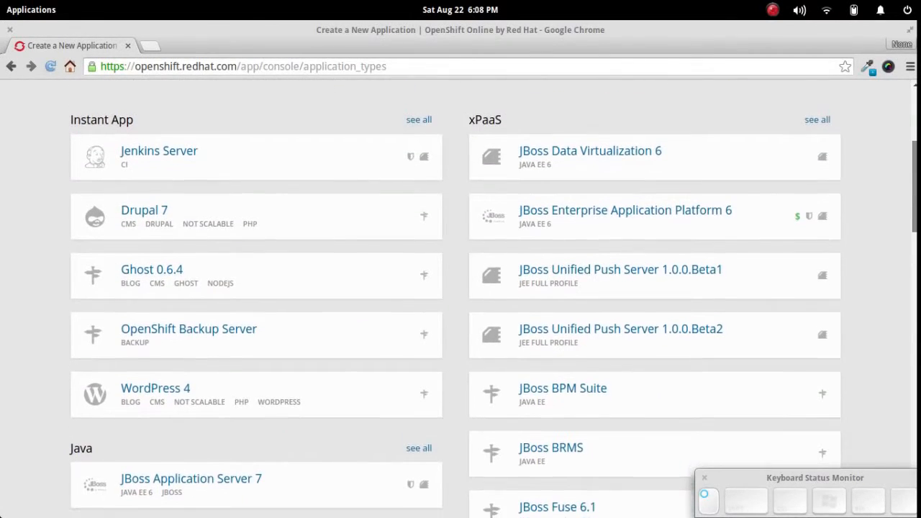
scroll(up, 3)
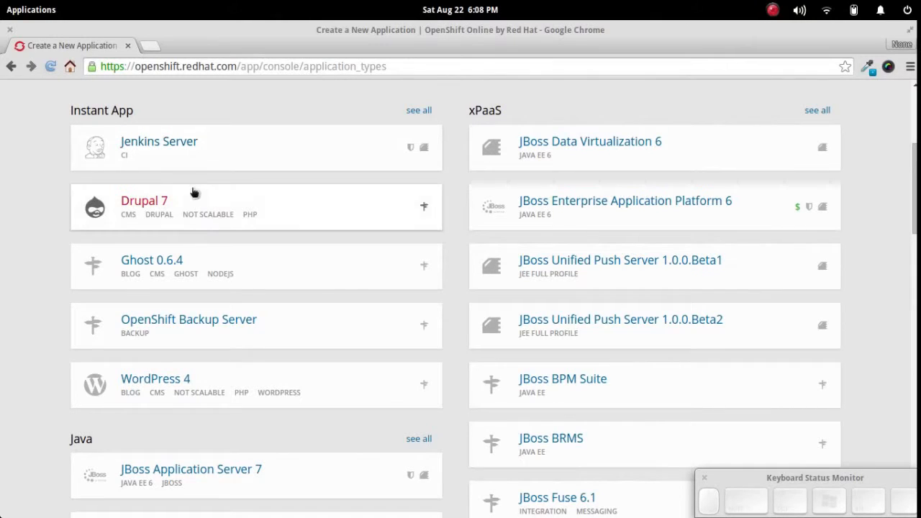
mouse_move(155, 378)
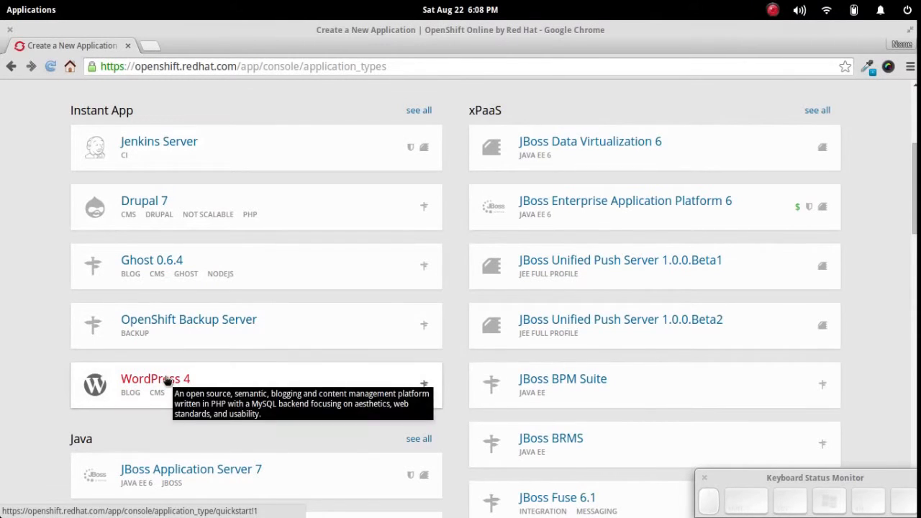
Choose the WordPress 4 quickstart and change its public URL name from php to wp
click(155, 378)
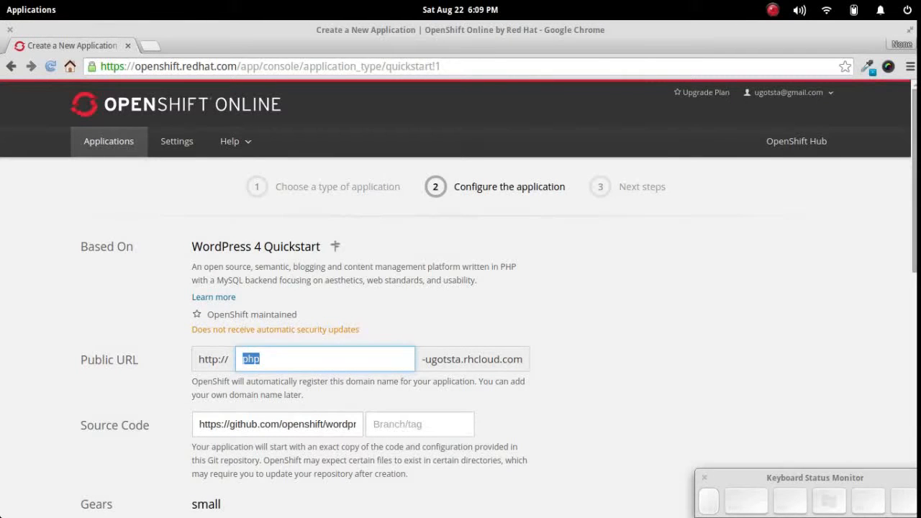
scroll(down, 3)
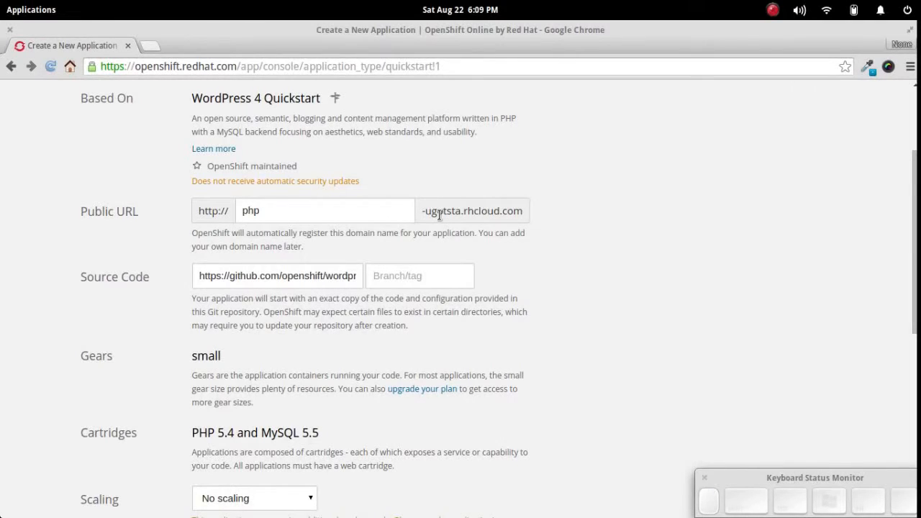
double_click(443, 210)
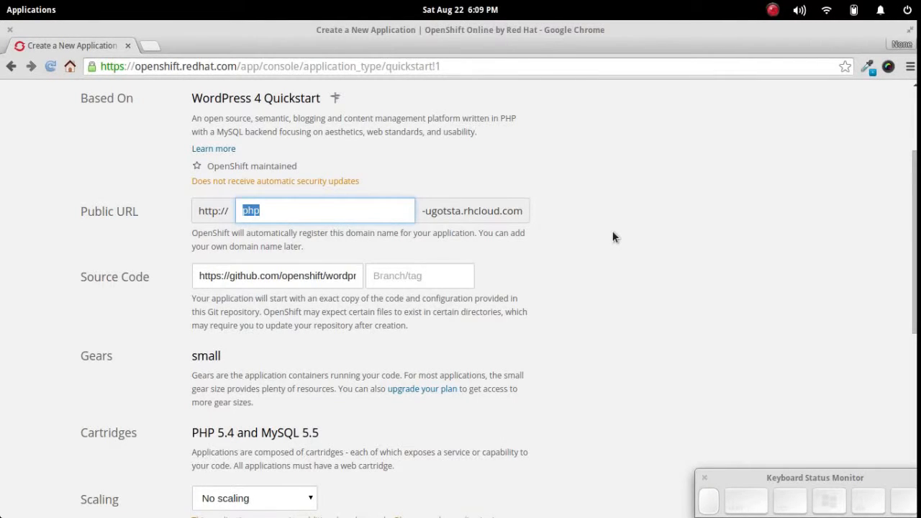
text(wp)
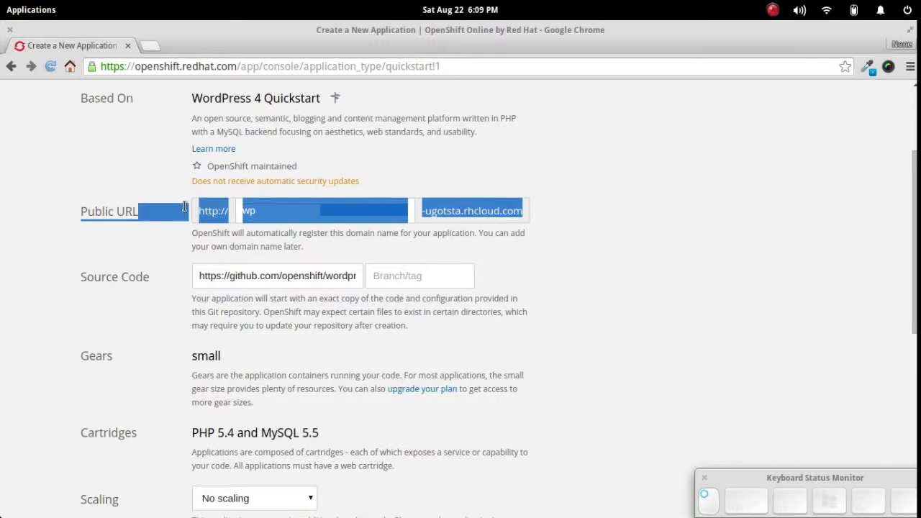
click(405, 150)
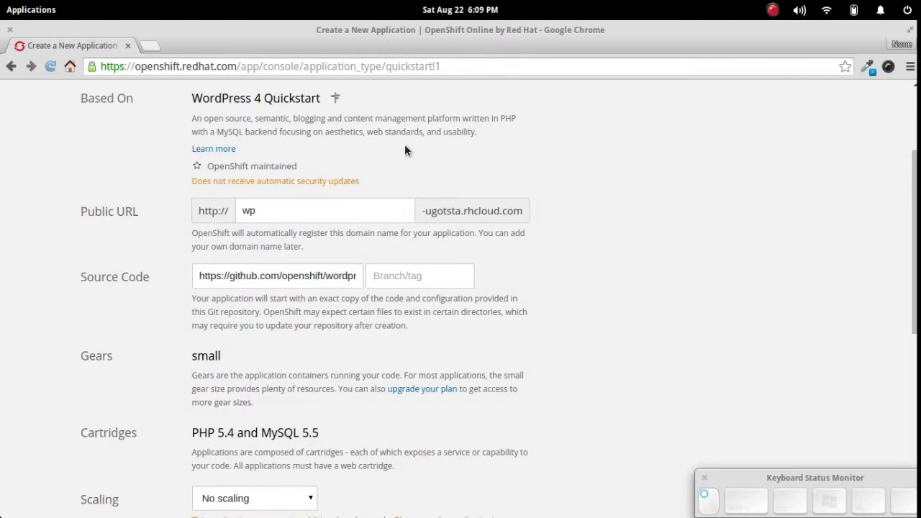
mouse_move(492, 204)
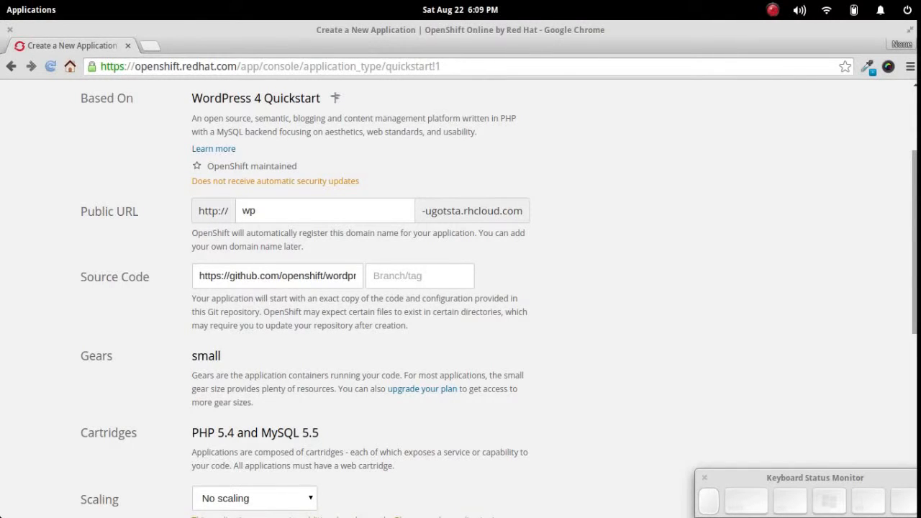
mouse_move(791, 279)
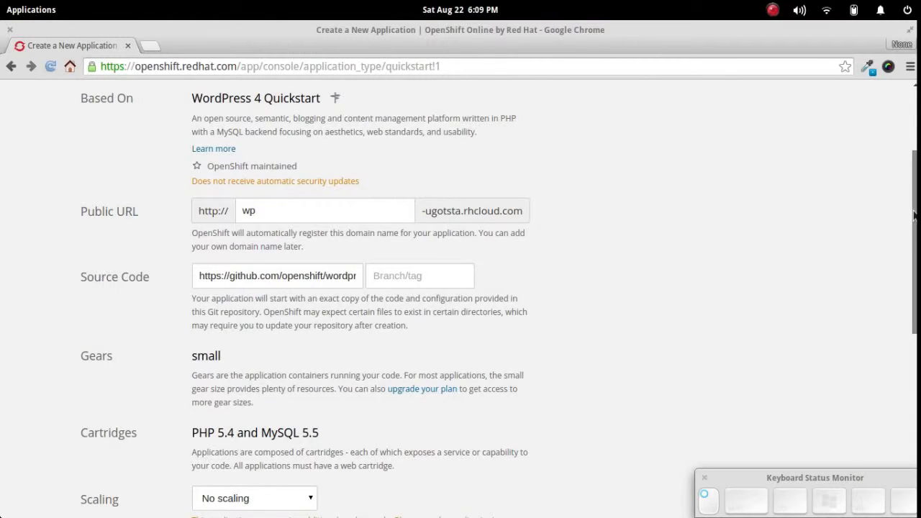
scroll(down, 3)
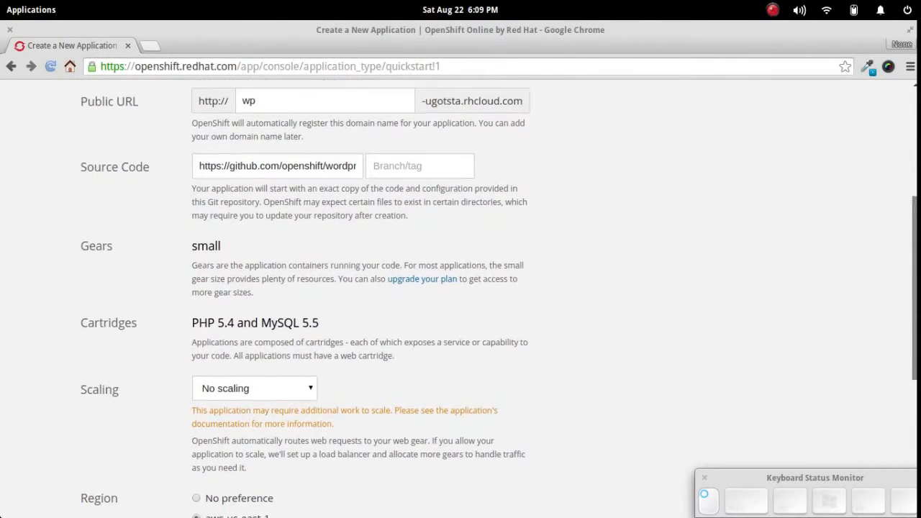
scroll(down, 3)
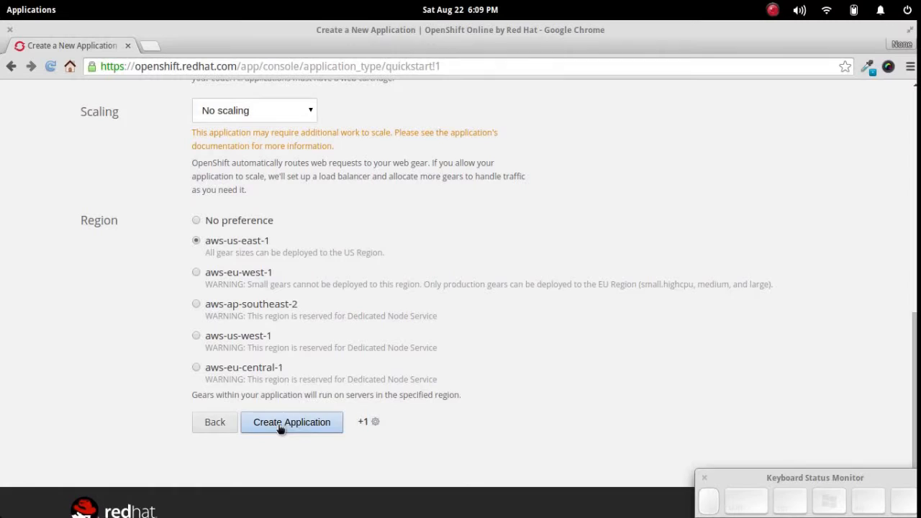
Create the wp WordPress application and wait for its Next steps page
click(291, 422)
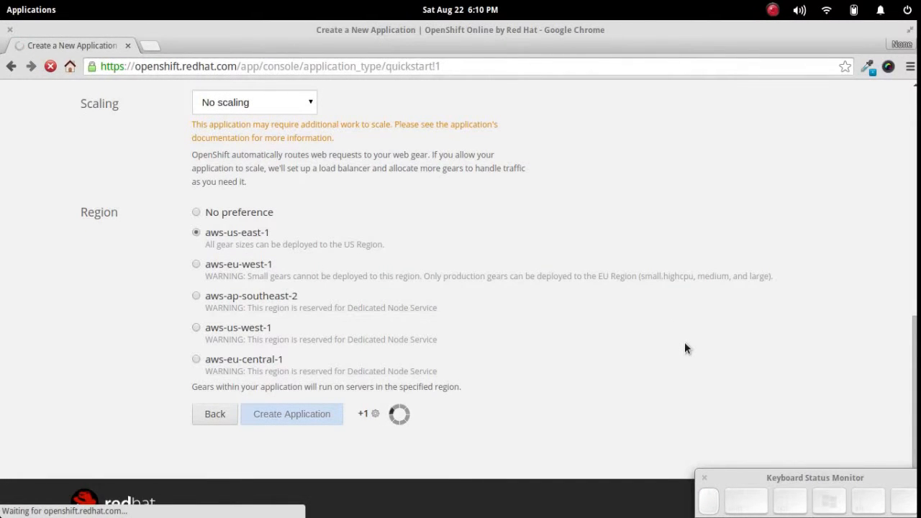
scroll(down, 3)
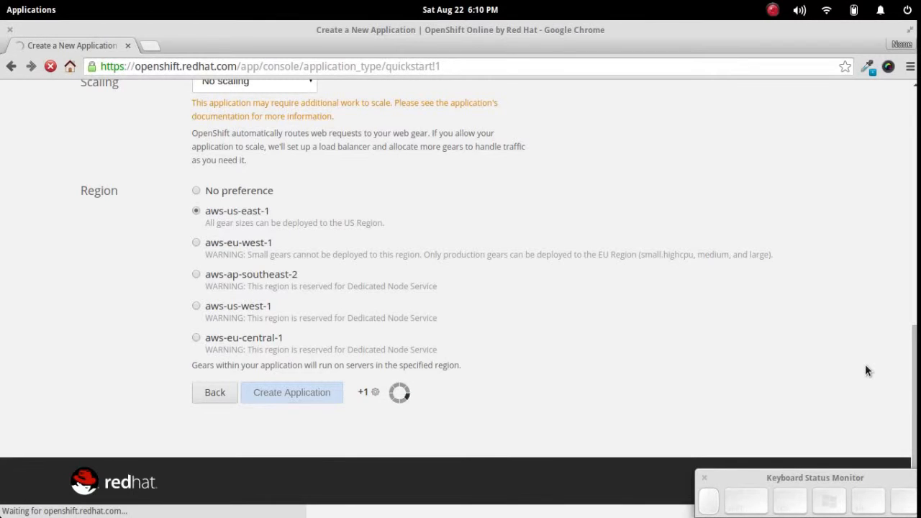
click(290, 391)
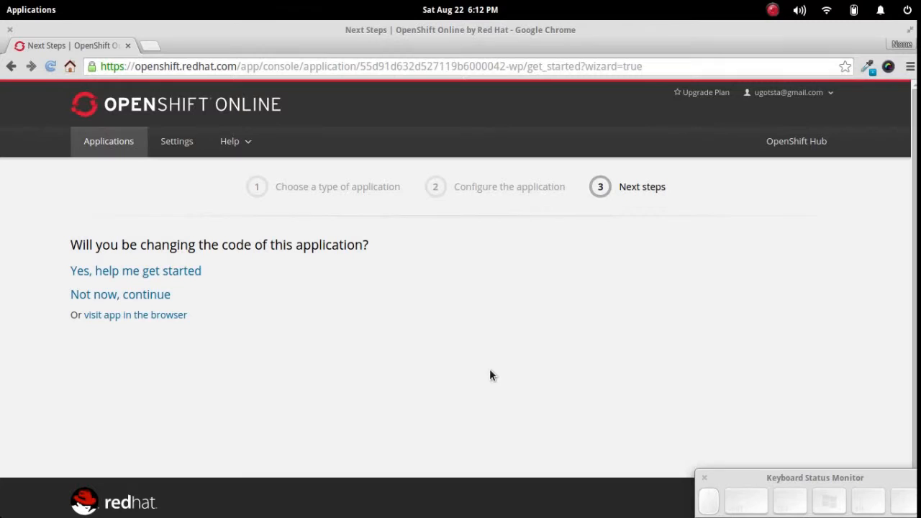
mouse_move(303, 349)
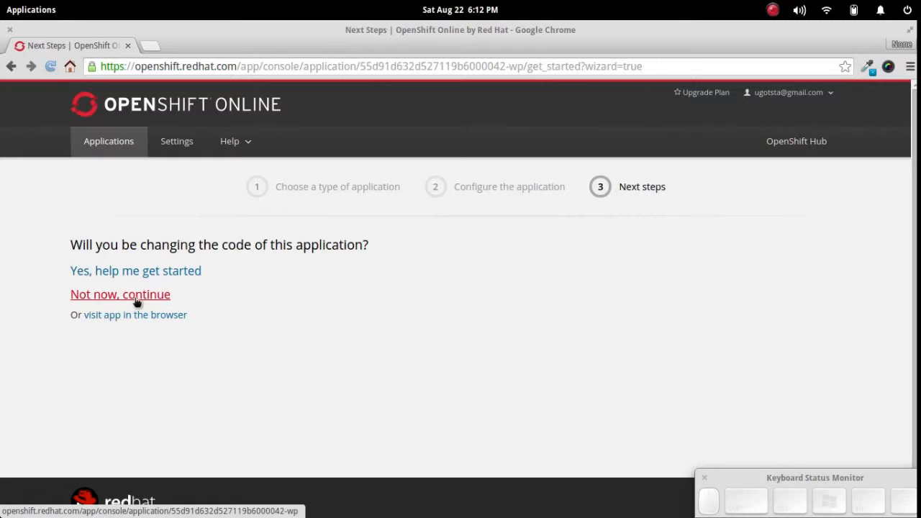
Choose 'Not now, continue' and review the wp overview with its MySQL credentials
click(121, 294)
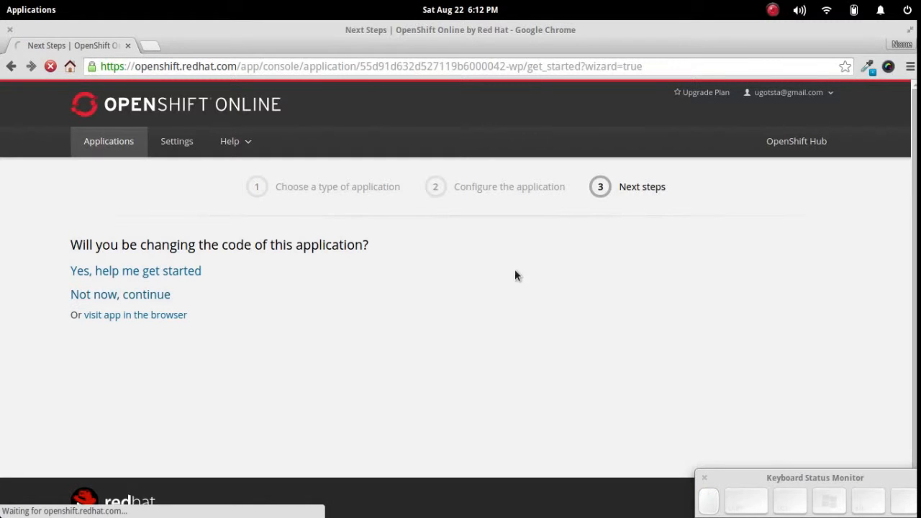
click(121, 294)
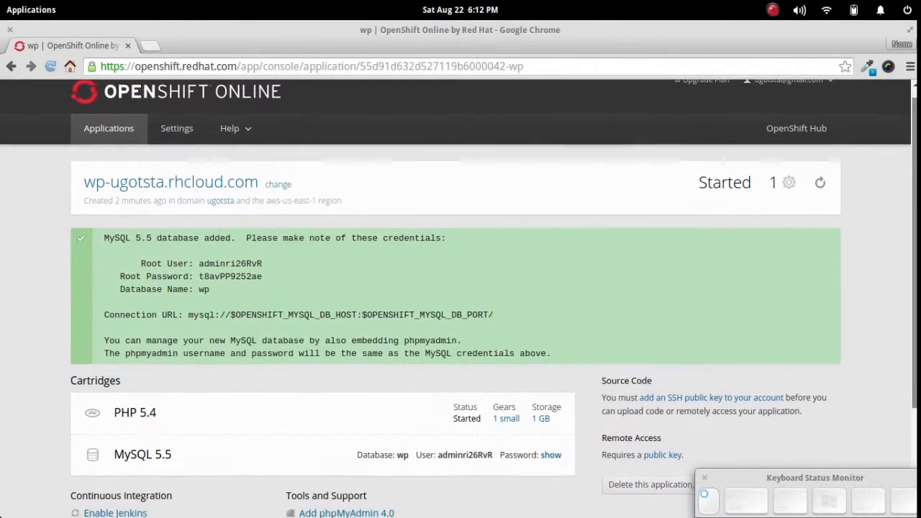
scroll(down, 3)
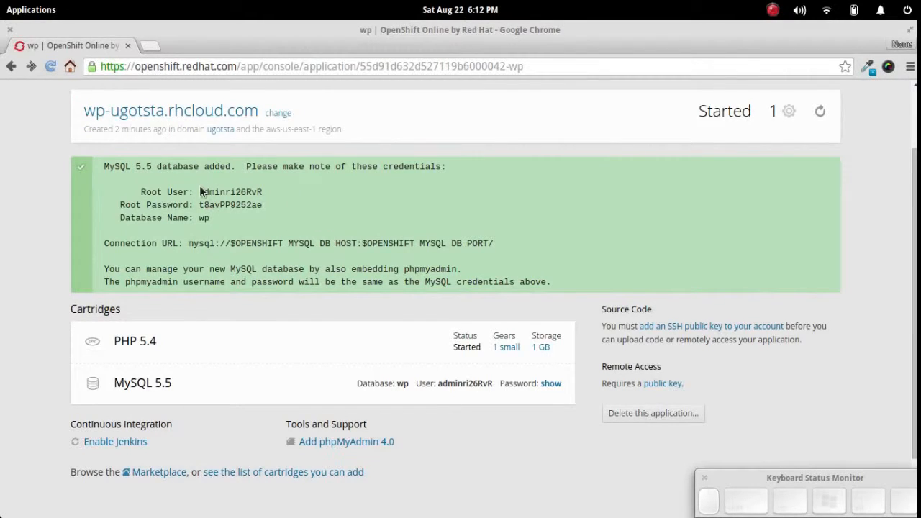
drag(198, 191, 261, 204)
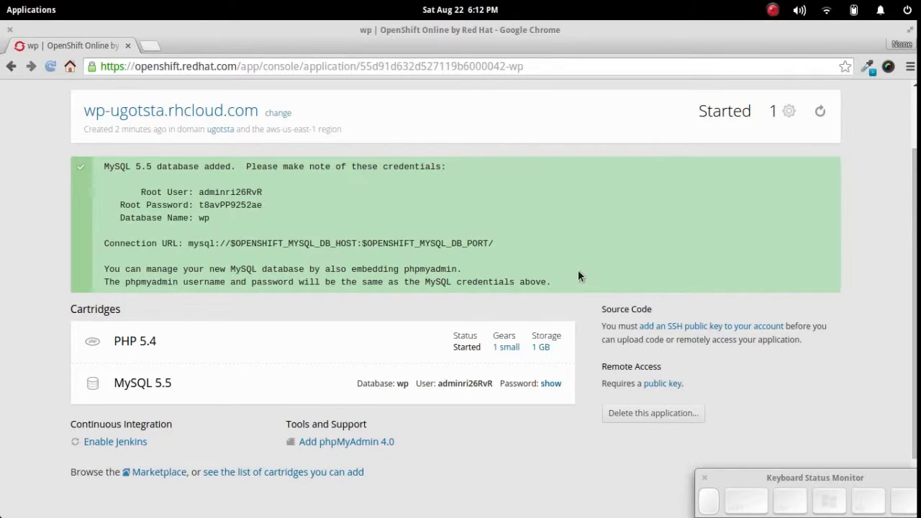
scroll(down, 3)
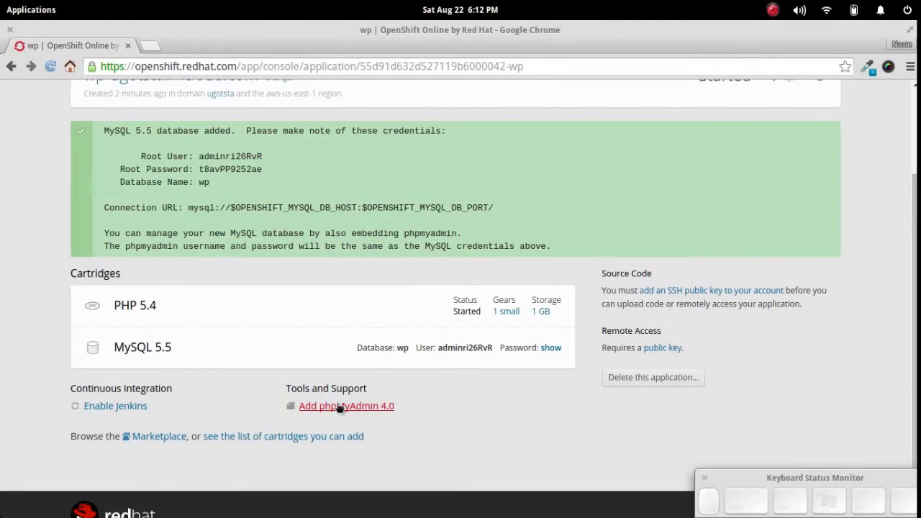
mouse_move(346, 406)
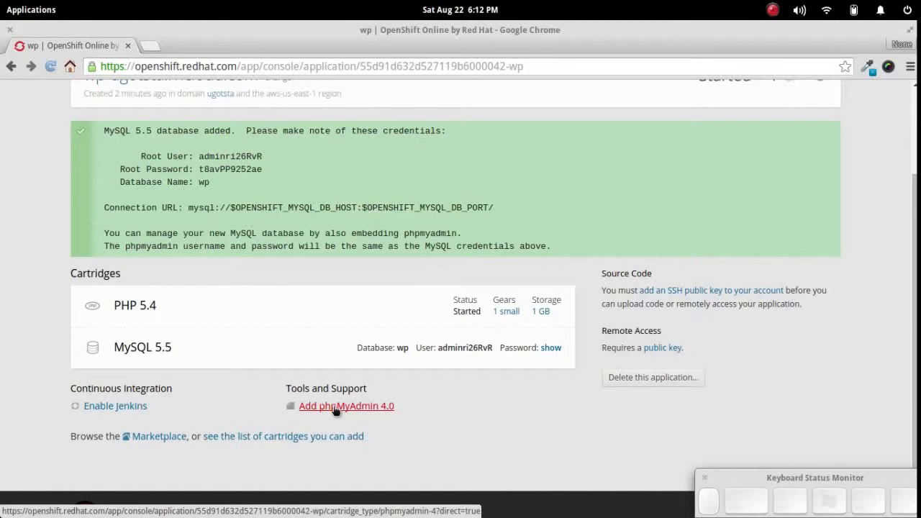
Add the phpMyAdmin 4.0 cartridge to the wp application and confirm it
click(345, 406)
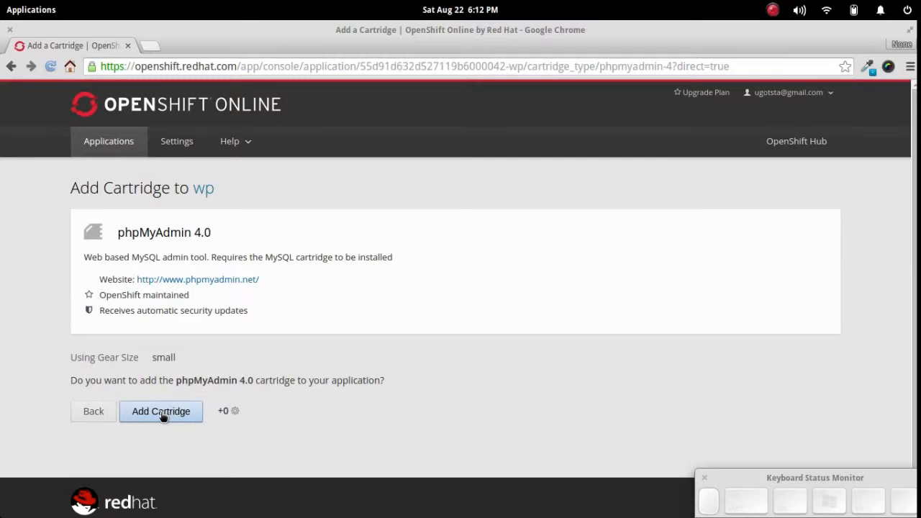
click(161, 411)
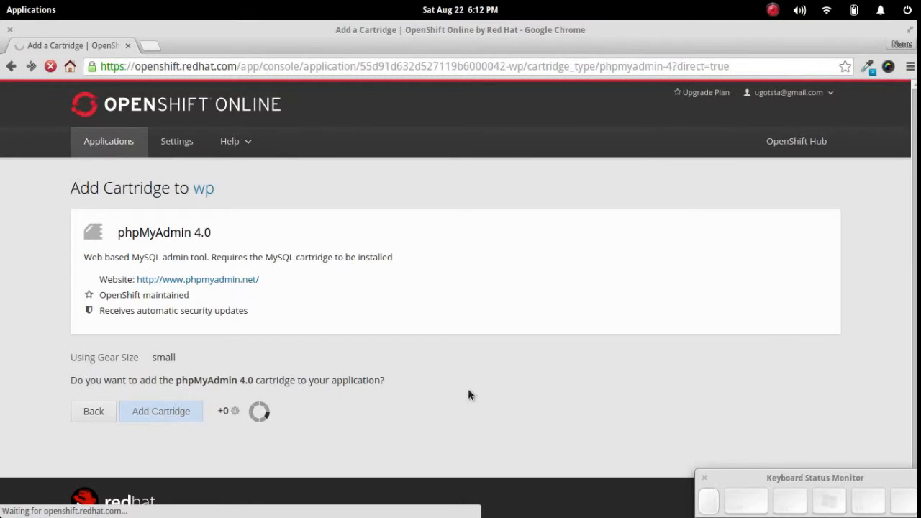
scroll(down, 3)
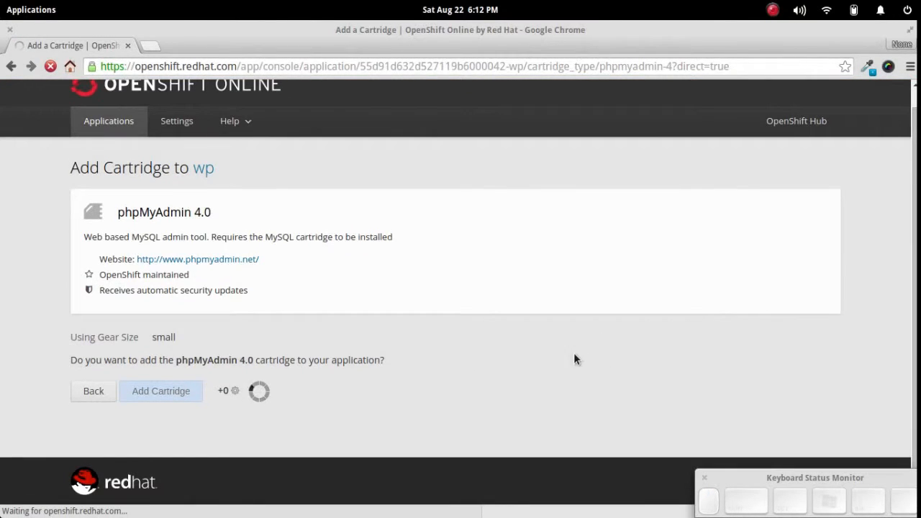
mouse_move(595, 371)
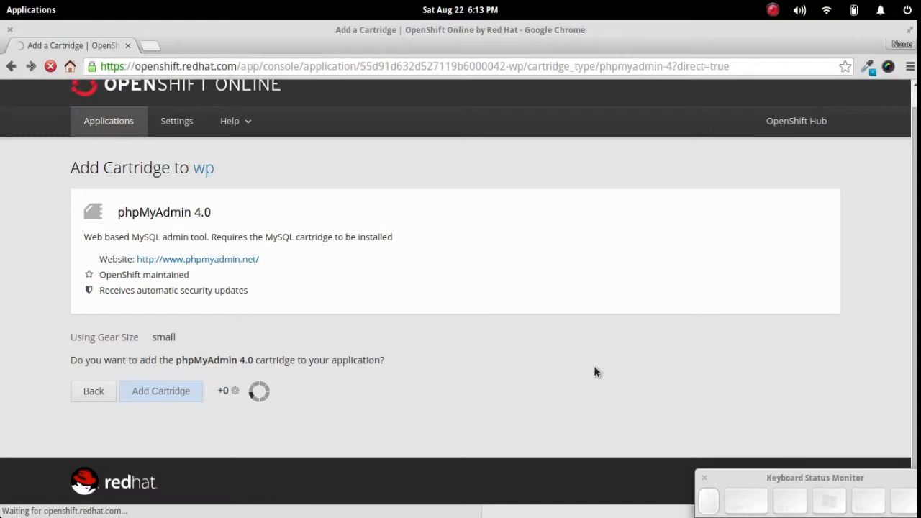
click(161, 391)
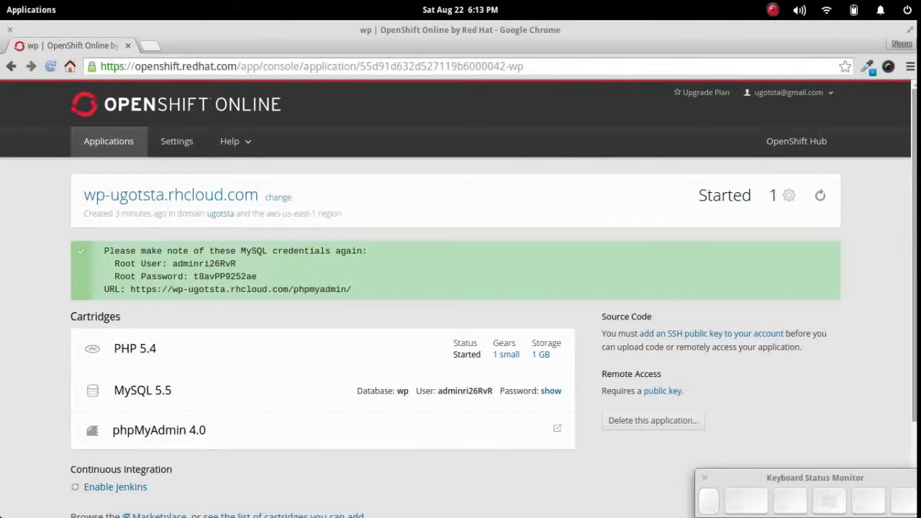
Note the MySQL root user name, then open wp-ugotsta.rhcloud.com in a new tab
scroll(down, 3)
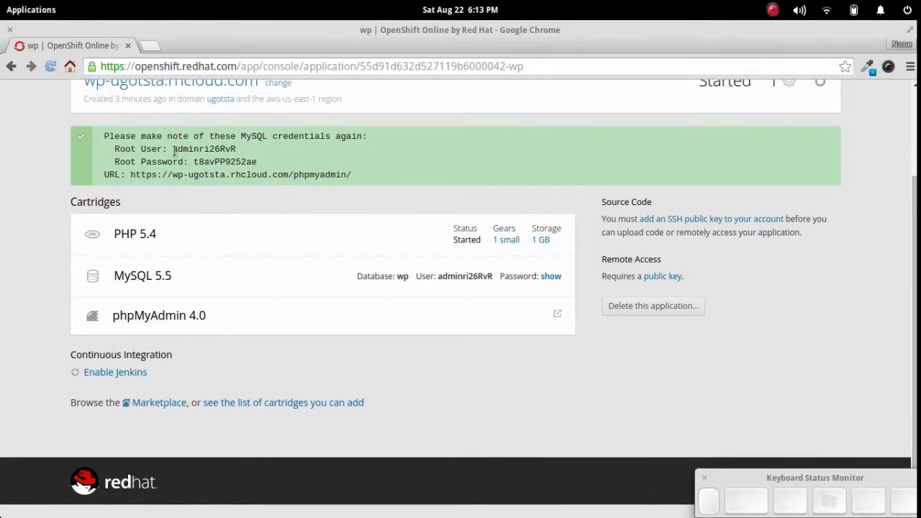
double_click(204, 149)
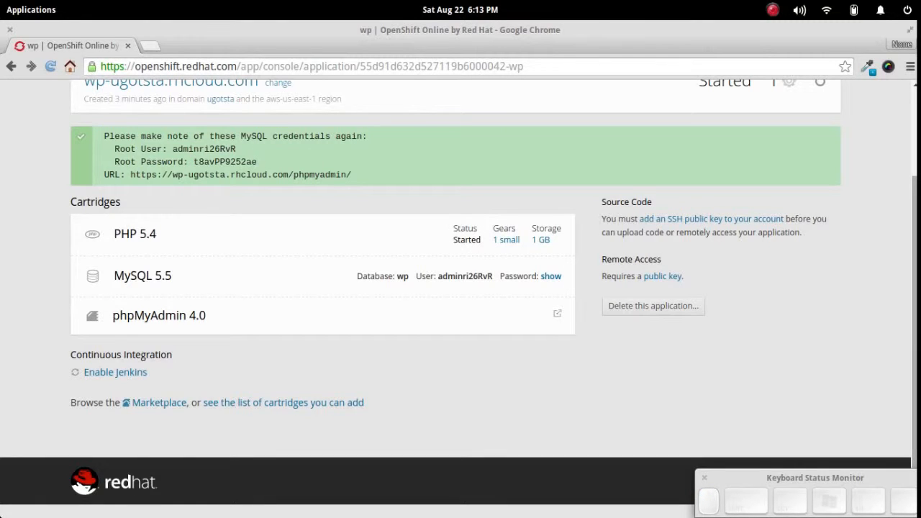
scroll(up, 3)
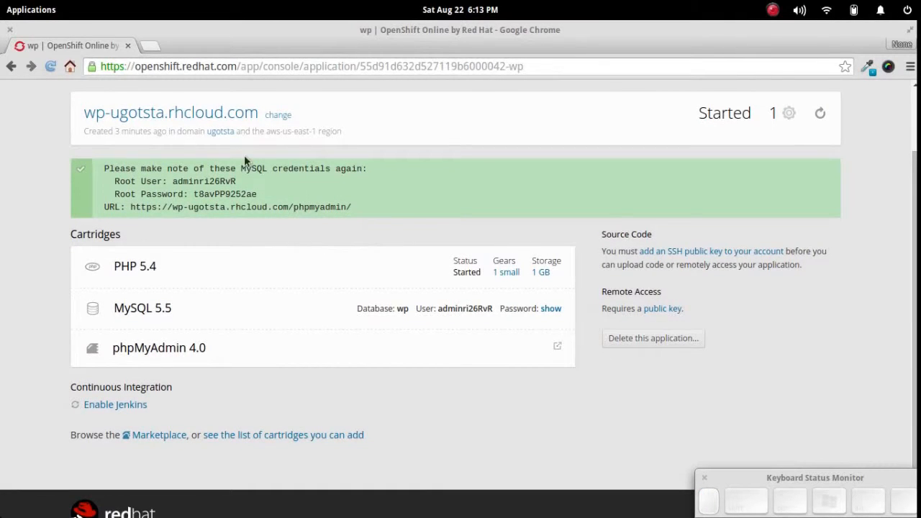
click(169, 112)
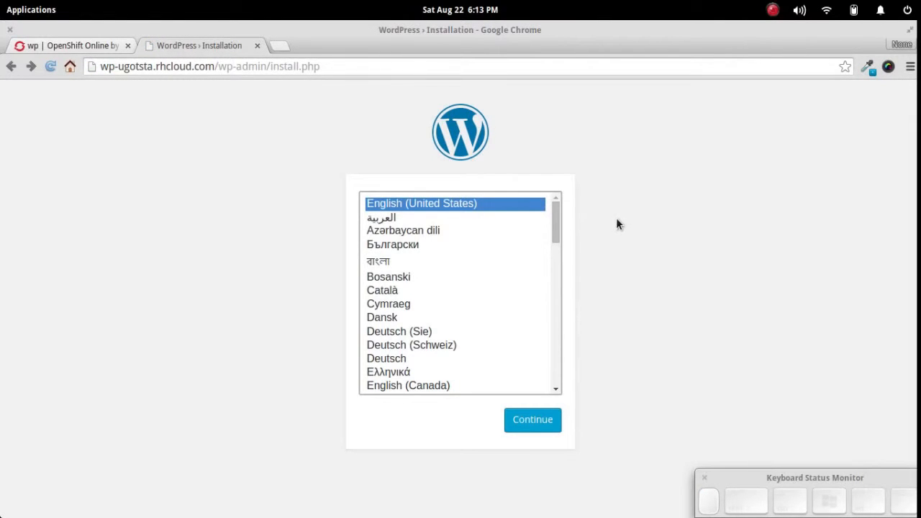
mouse_move(454, 192)
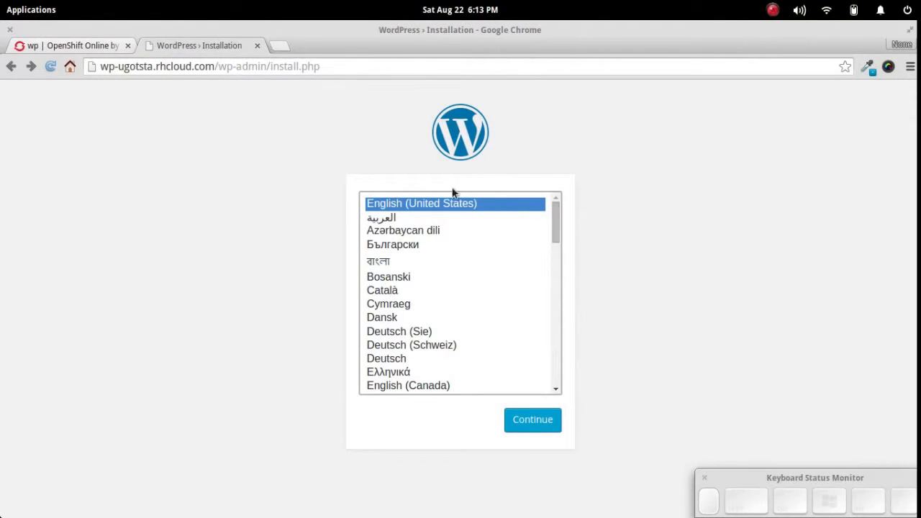
mouse_move(511, 256)
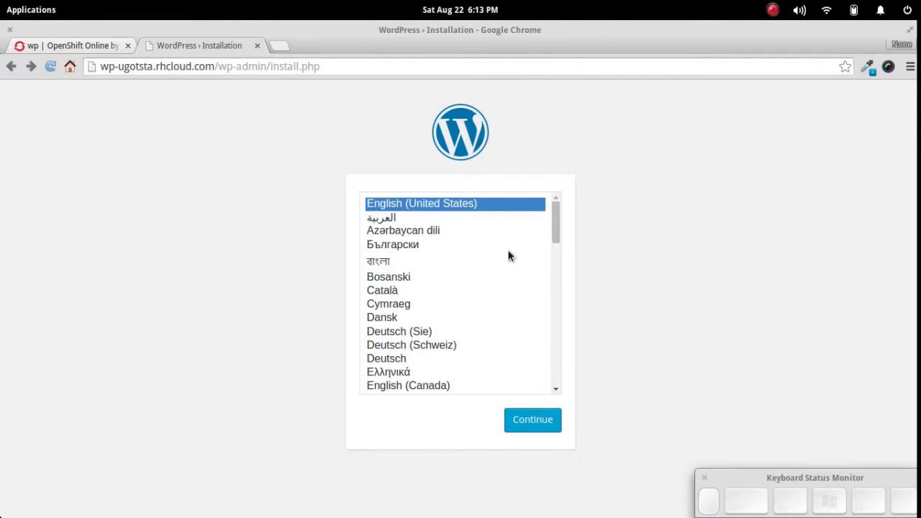
mouse_move(386, 221)
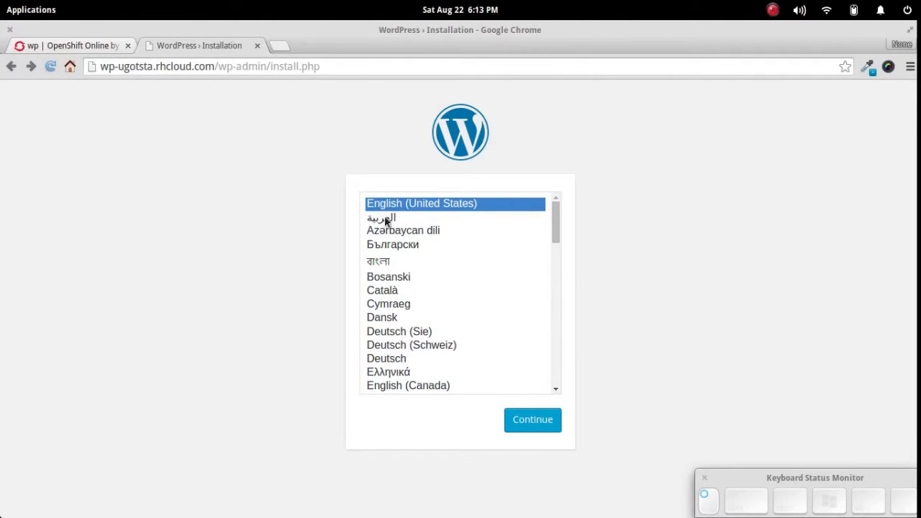
mouse_move(432, 207)
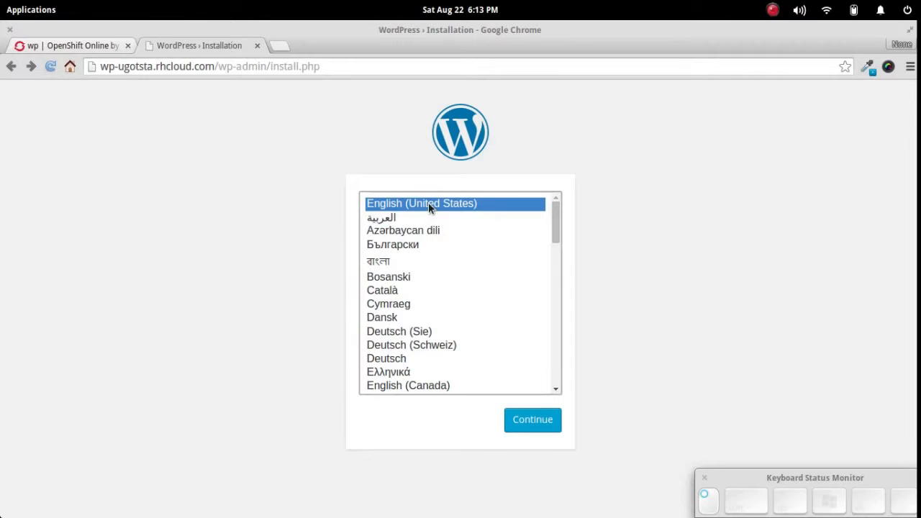
Continue the WordPress installation with English (United States) selected
click(532, 420)
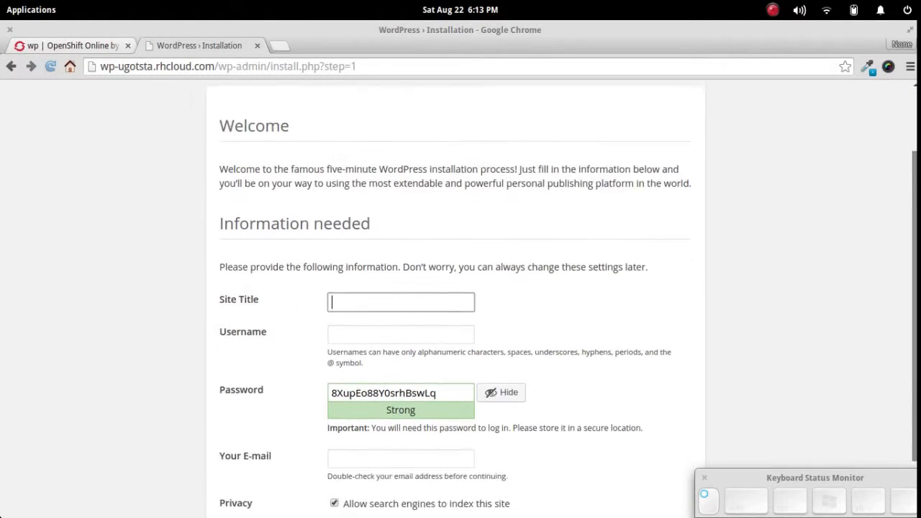
scroll(down, 3)
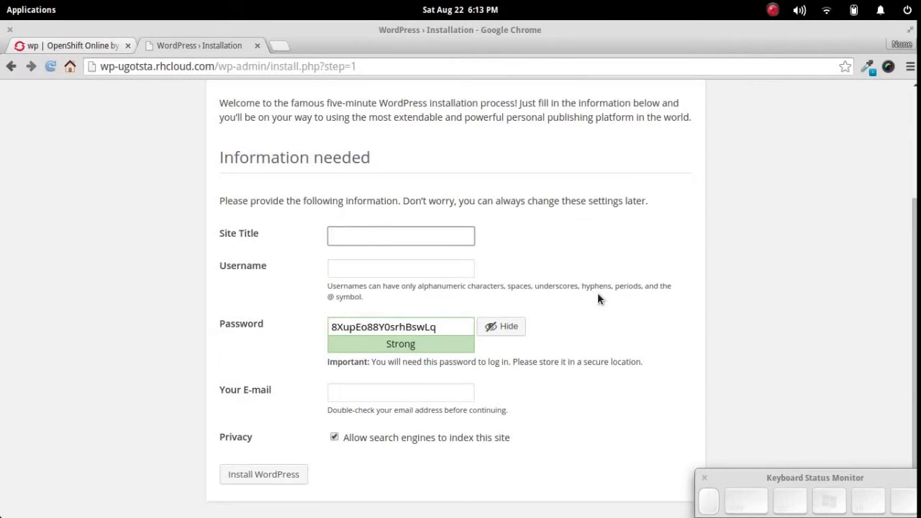
text(Awesome!)
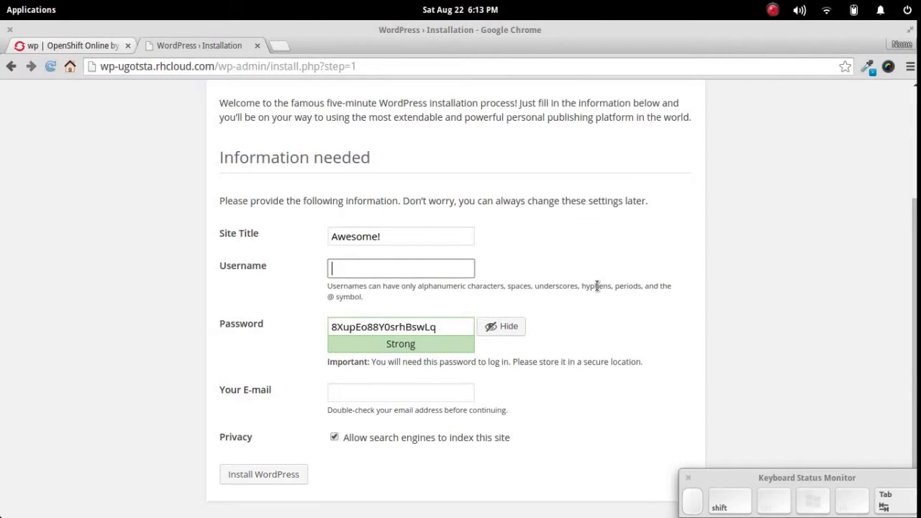
text(admin)
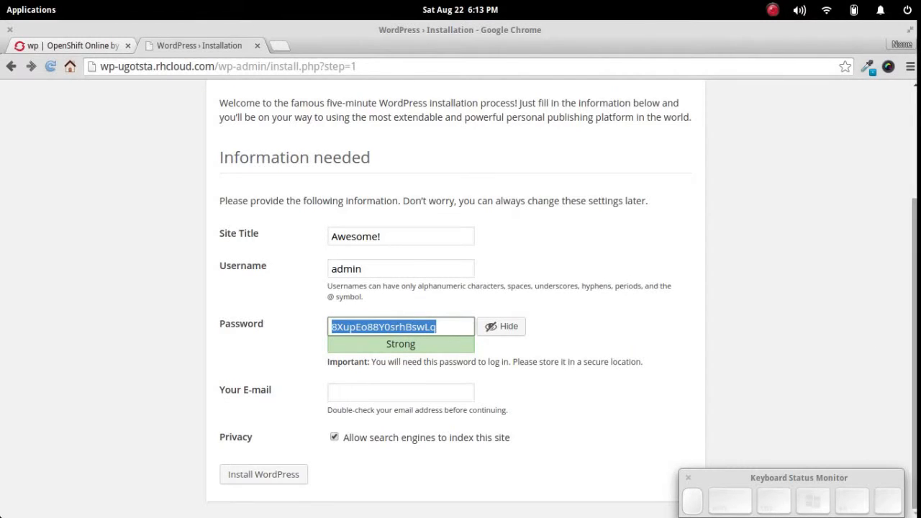
click(400, 269)
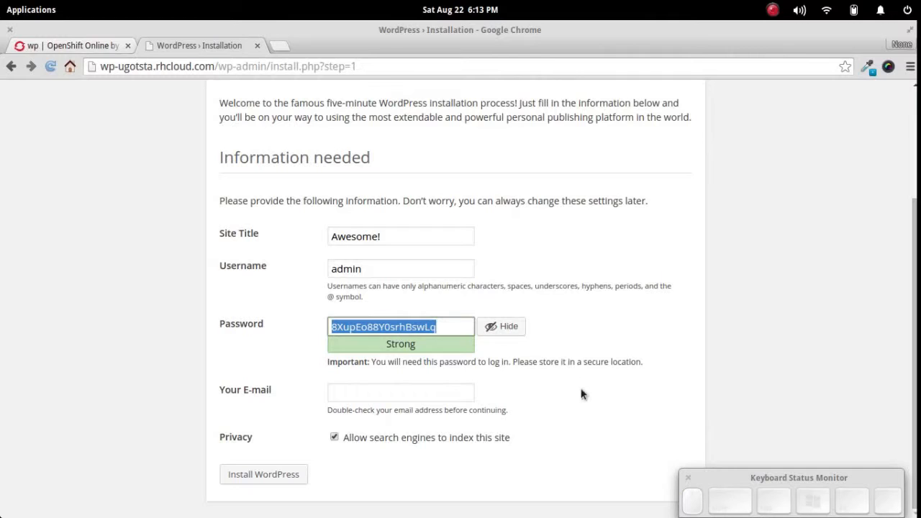
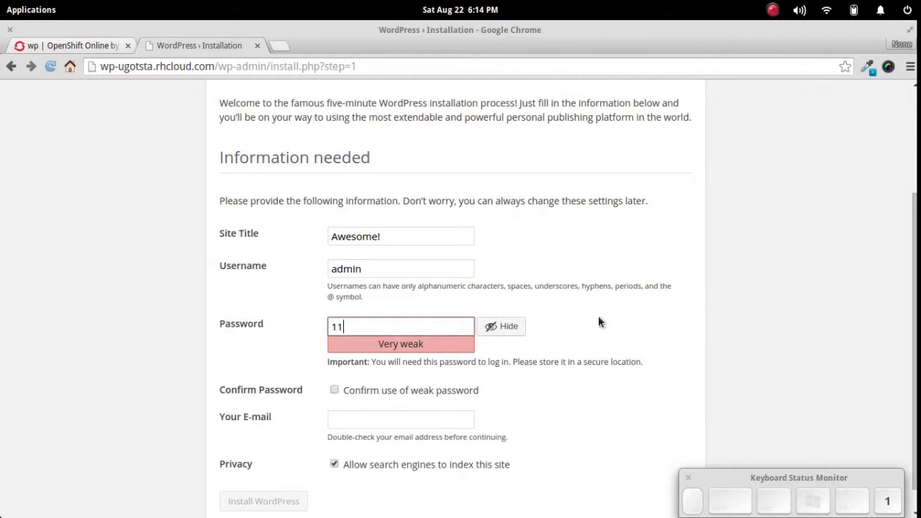
scroll(down, 3)
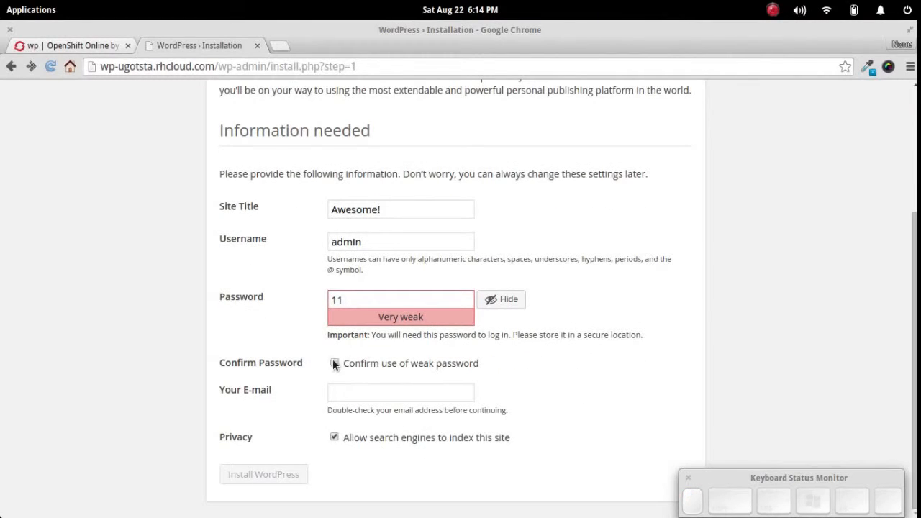
click(334, 363)
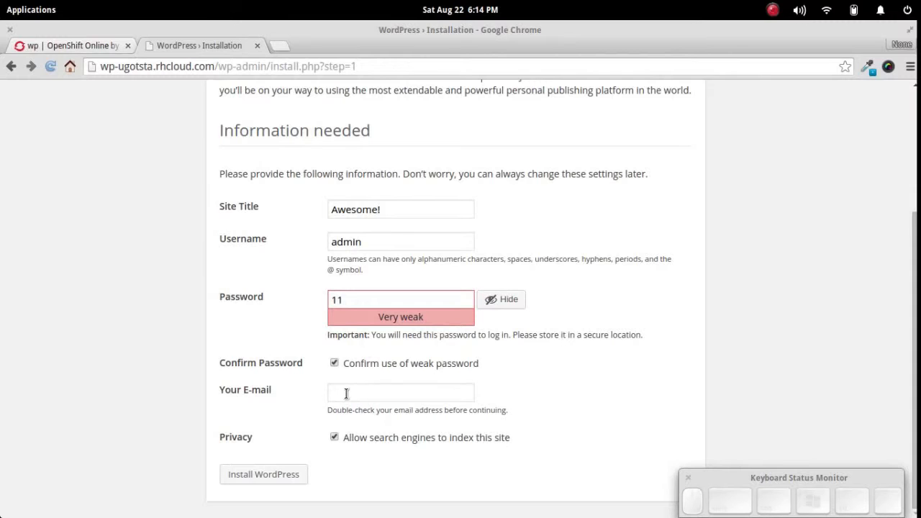
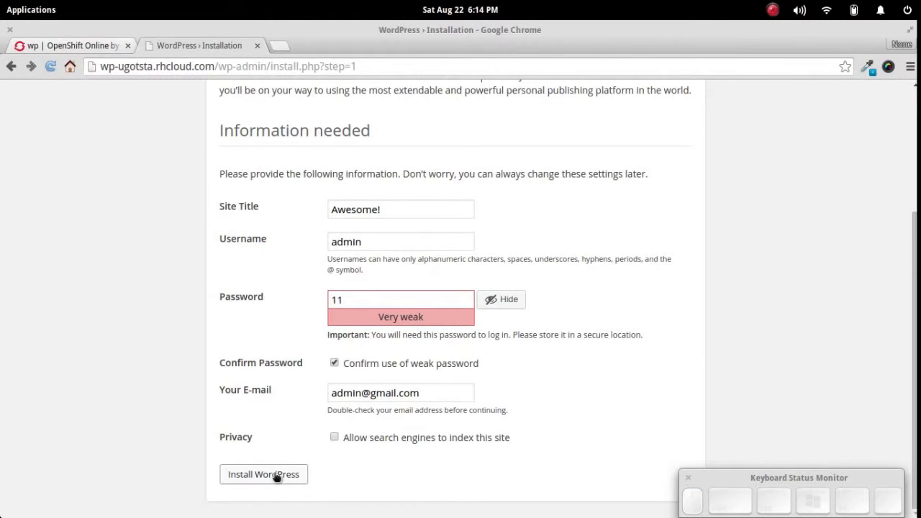
Enter the admin gmail.com e-mail address and run the WordPress installation
click(264, 475)
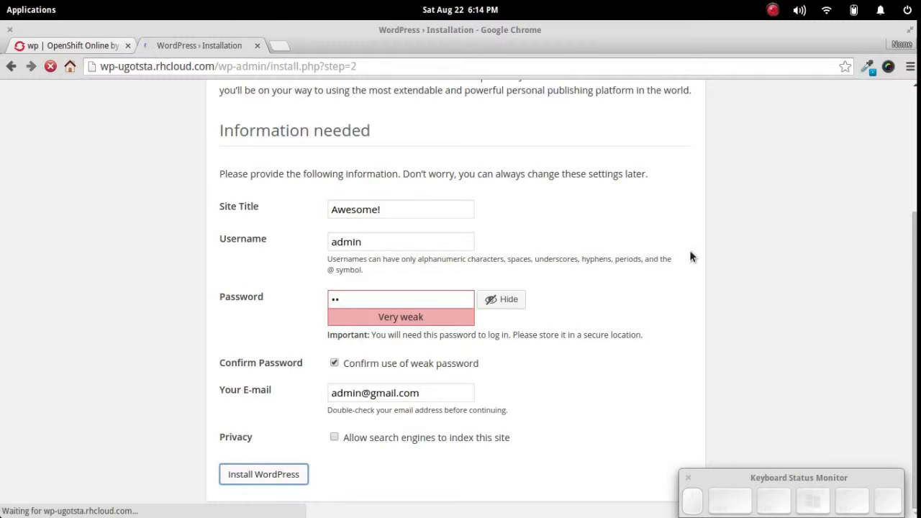
Decline Chrome's save-password prompt and log in as admin to the dashboard
click(263, 475)
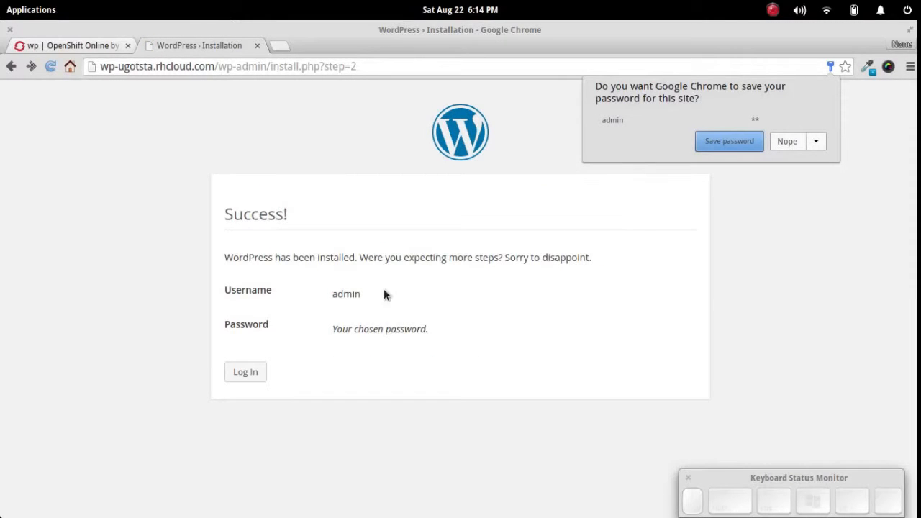
click(245, 371)
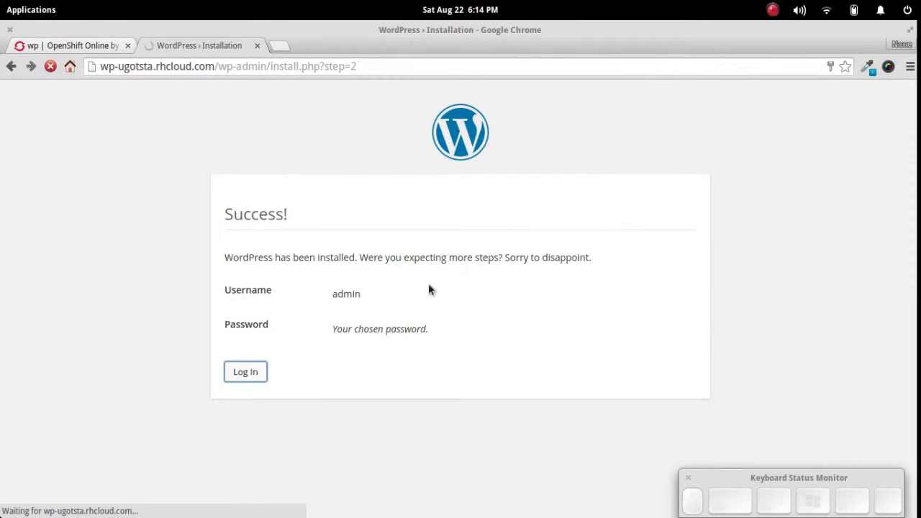
click(245, 371)
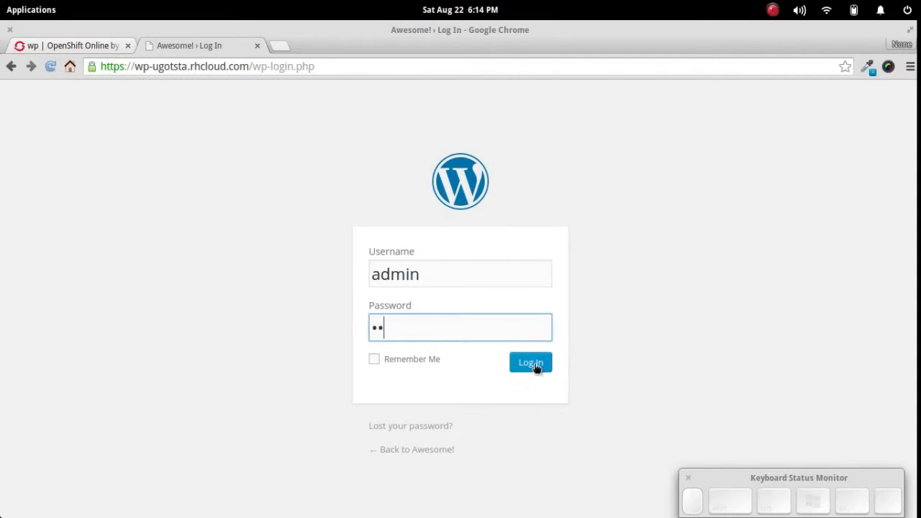
click(530, 363)
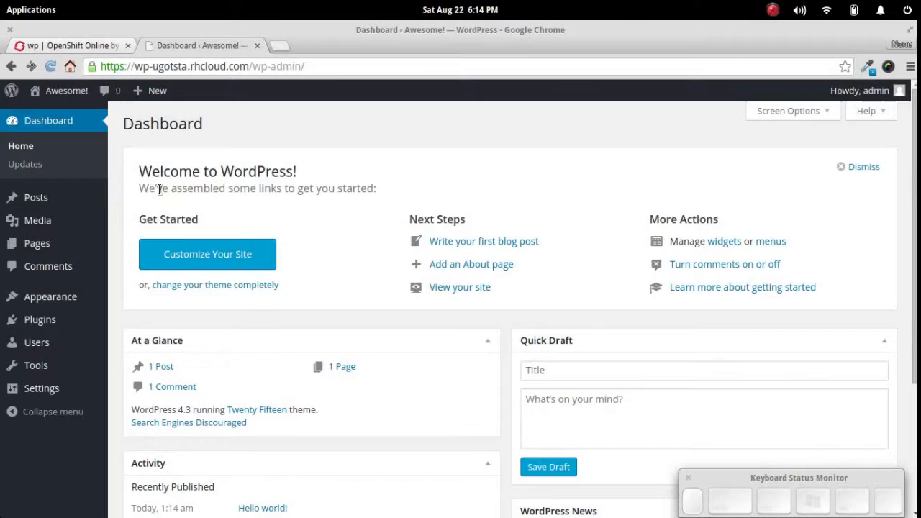
Visit the public Awesome! site, return to the dashboard and show the Plugins list
click(66, 89)
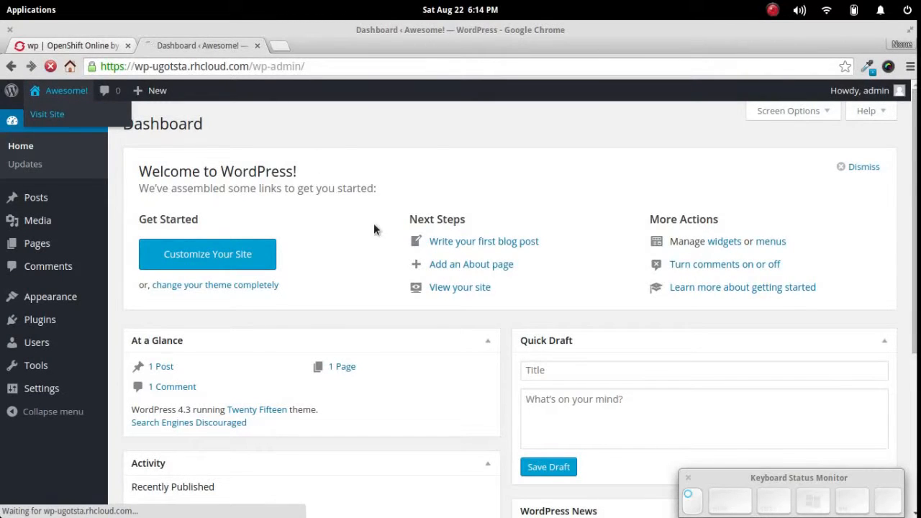
click(46, 114)
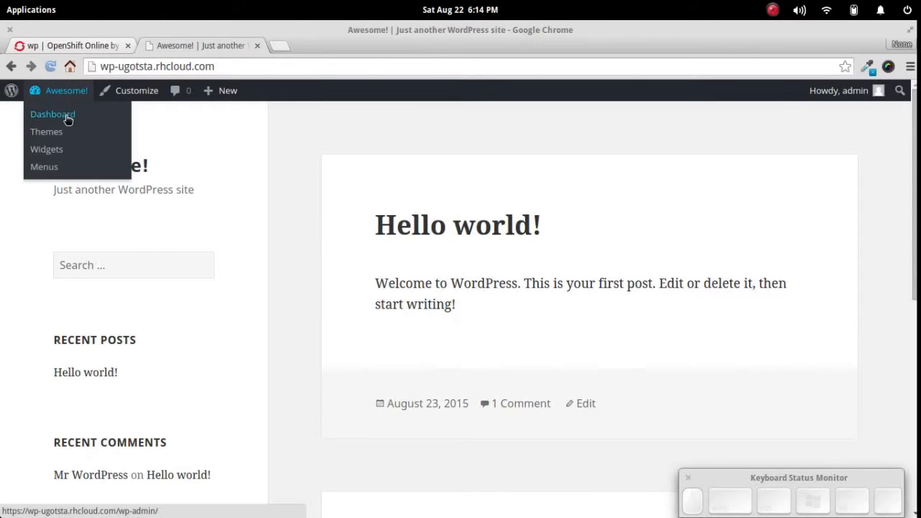
click(51, 113)
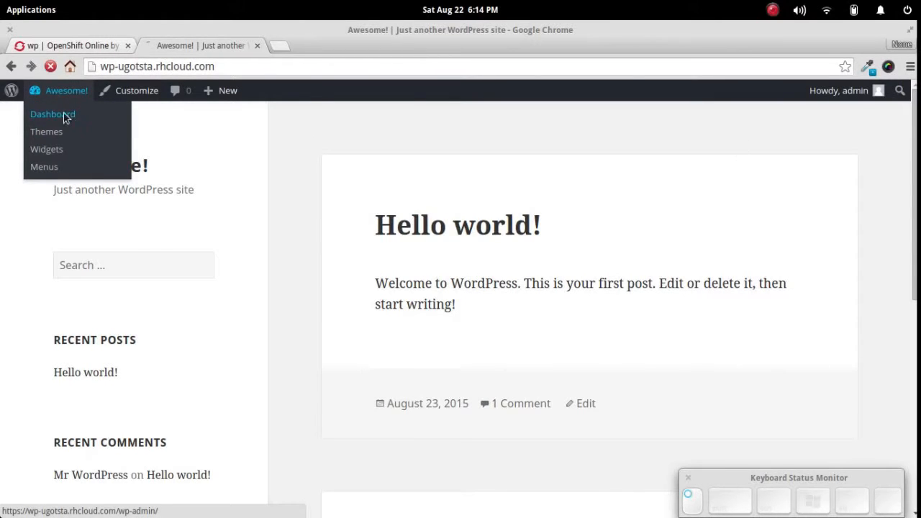
click(52, 113)
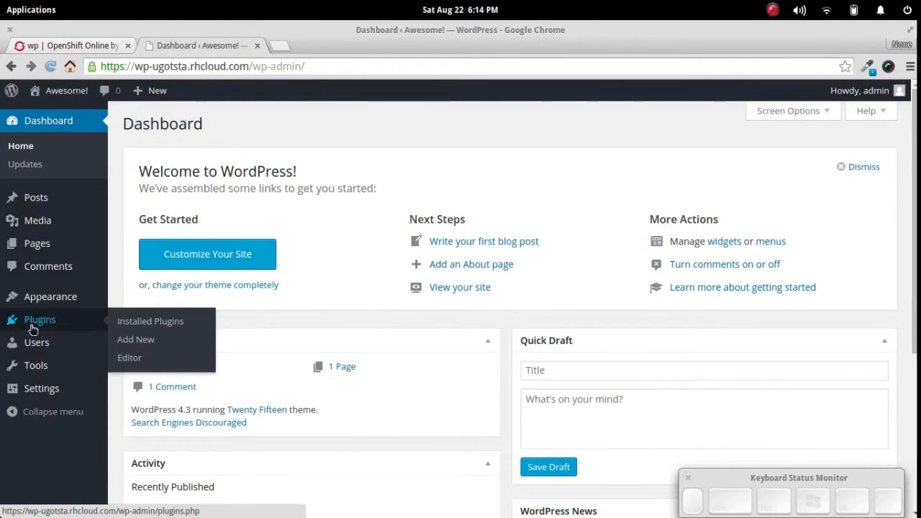
click(149, 321)
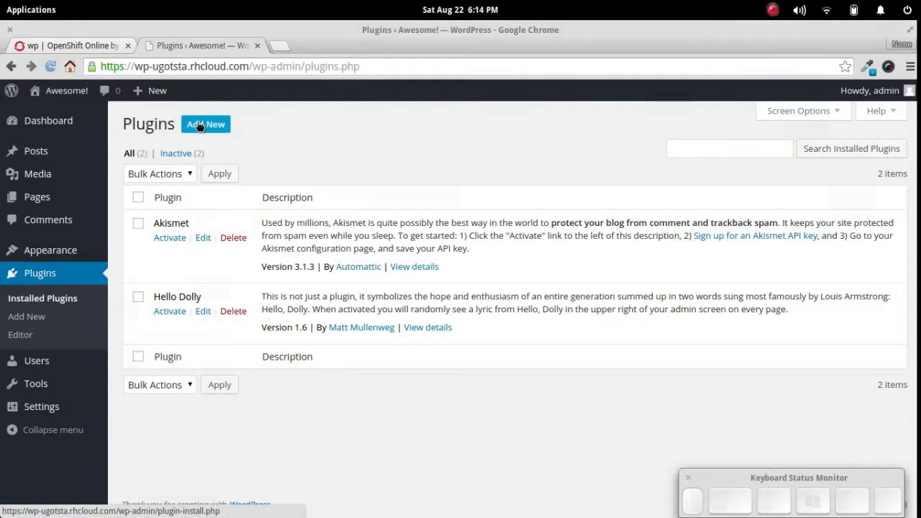
Browse featured plugins like bbPress, Theme Check, Jetpack and Akismet on the Add Plugins page
click(206, 124)
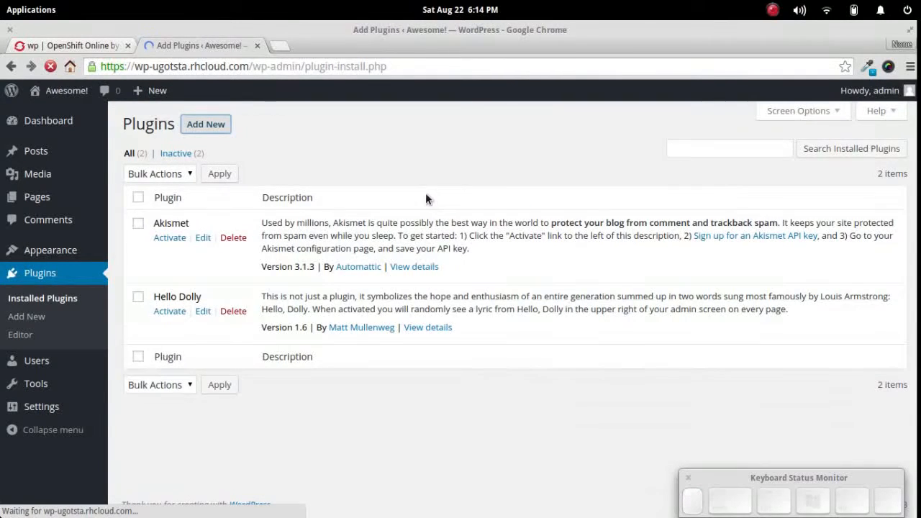
click(26, 316)
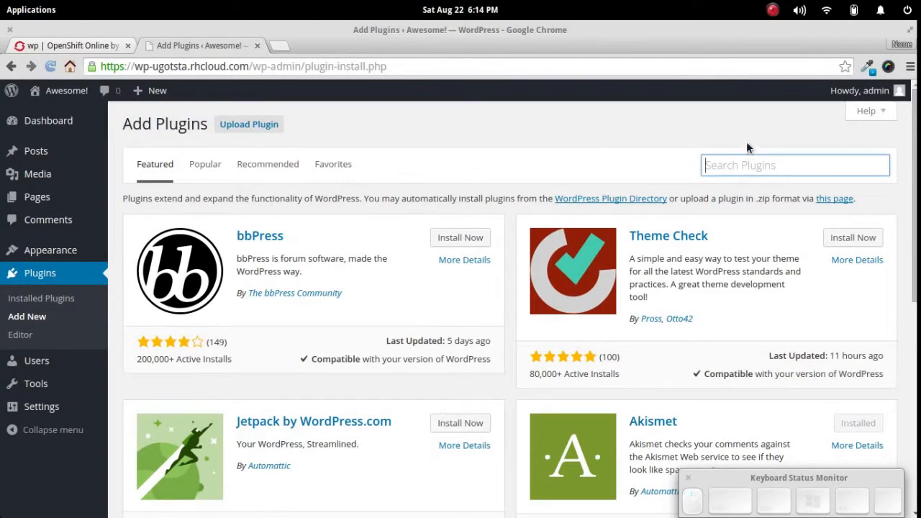
scroll(down, 3)
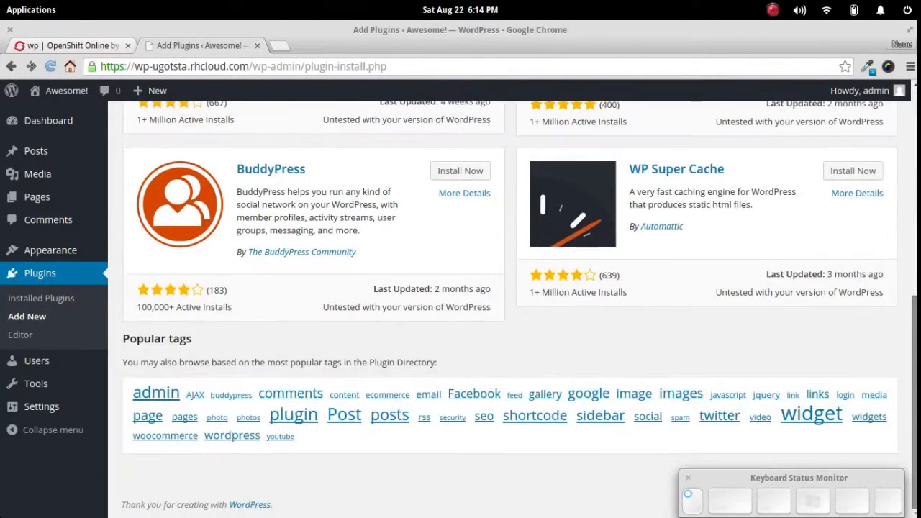
scroll(up, 3)
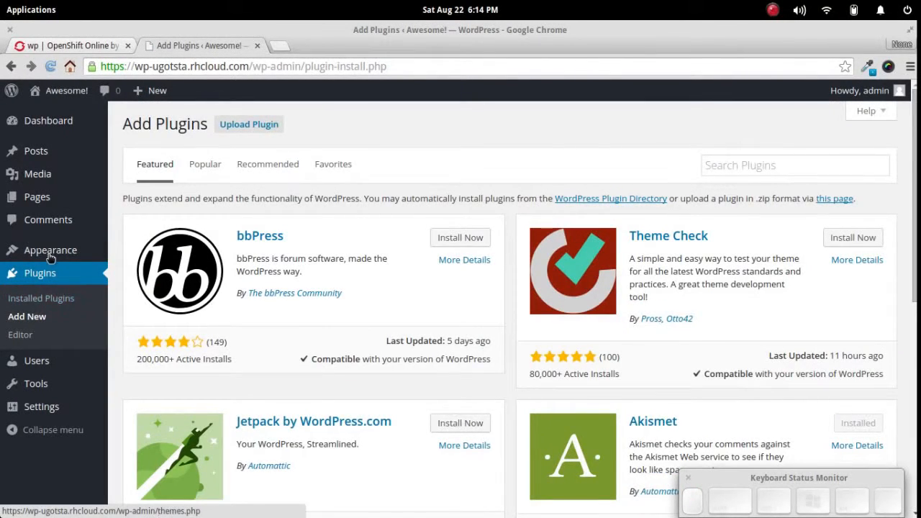
click(49, 251)
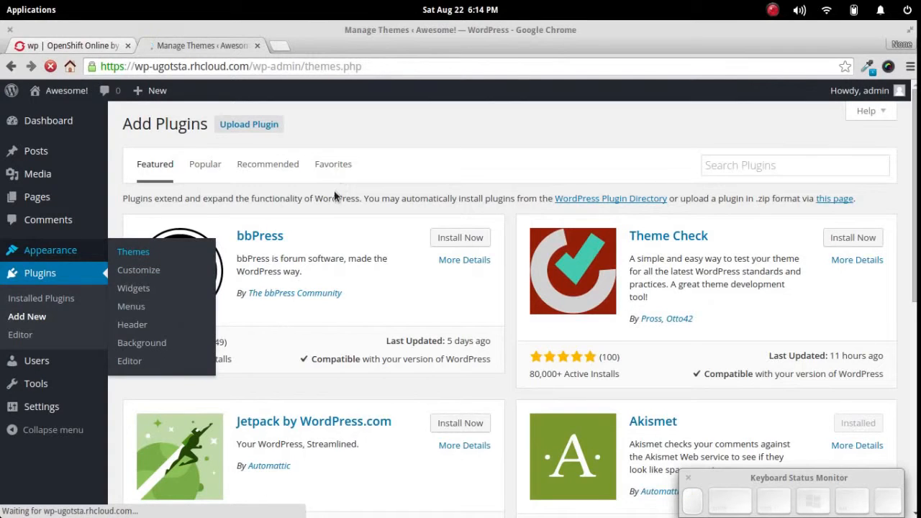
Reach the Add Themes page listing 15 featured themes such as Greenr, Albar and Catch Box
click(132, 251)
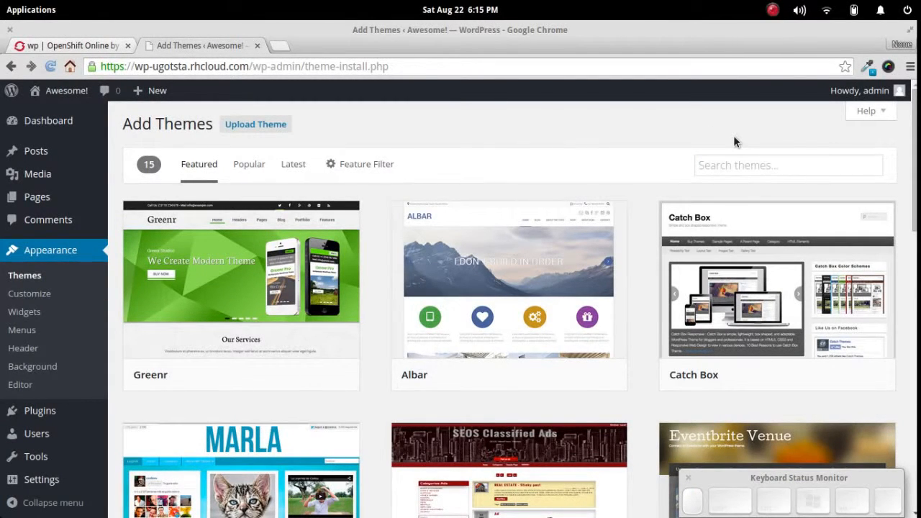
mouse_move(739, 198)
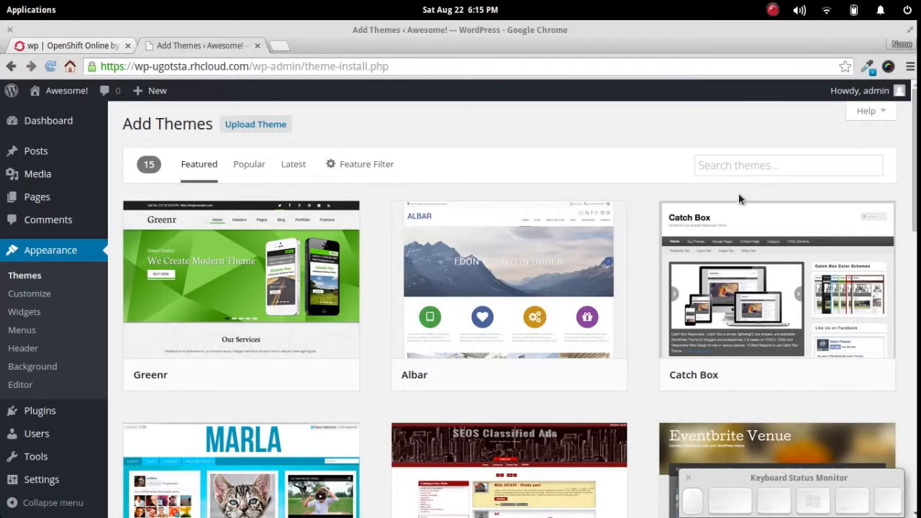
mouse_move(725, 144)
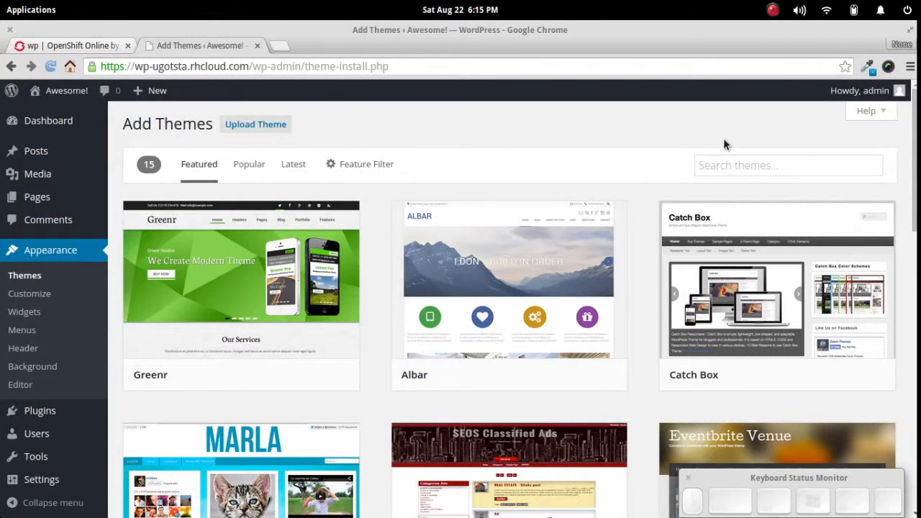
mouse_move(705, 157)
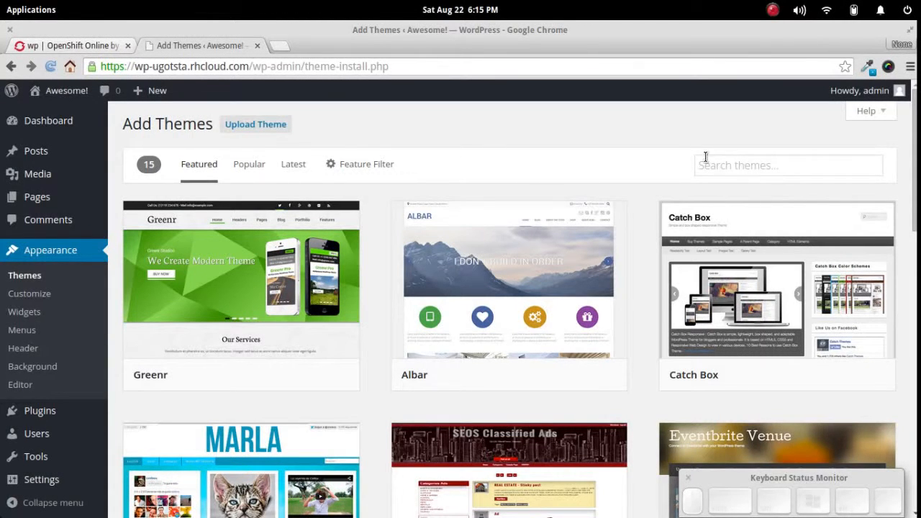
mouse_move(543, 143)
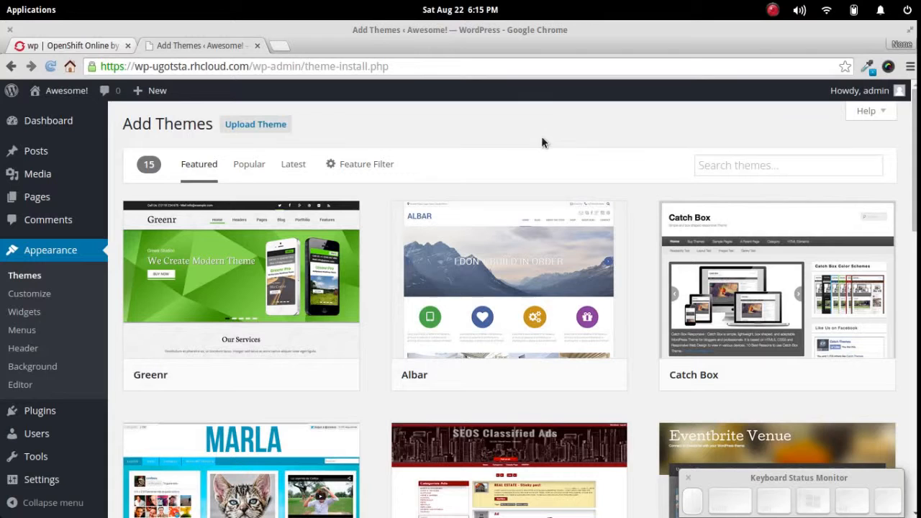
mouse_move(719, 164)
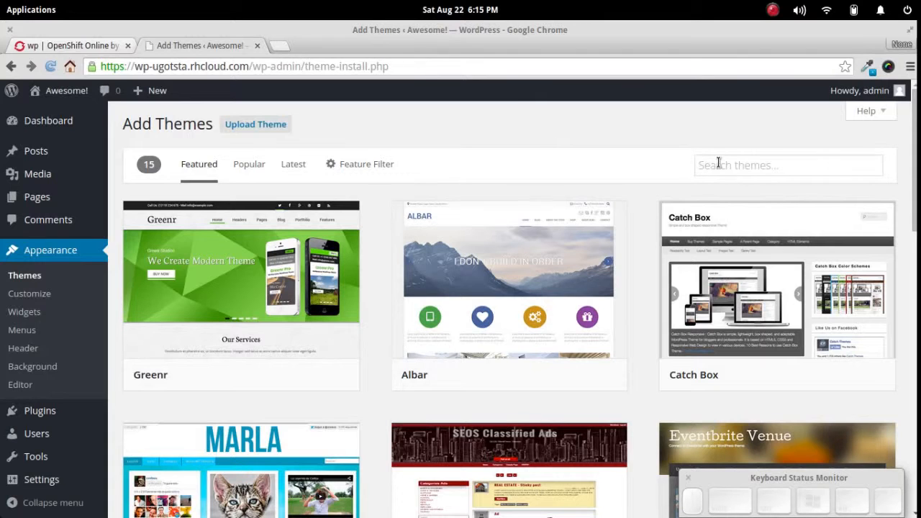
click(788, 164)
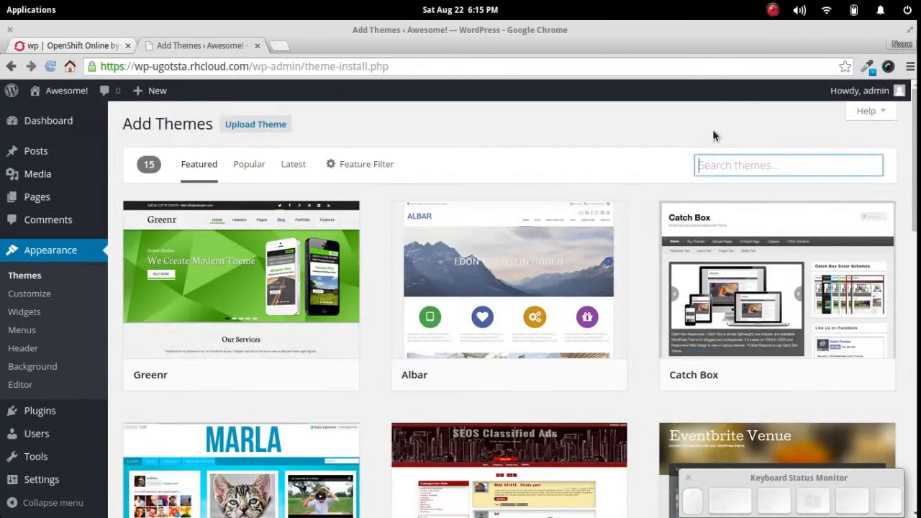
click(716, 135)
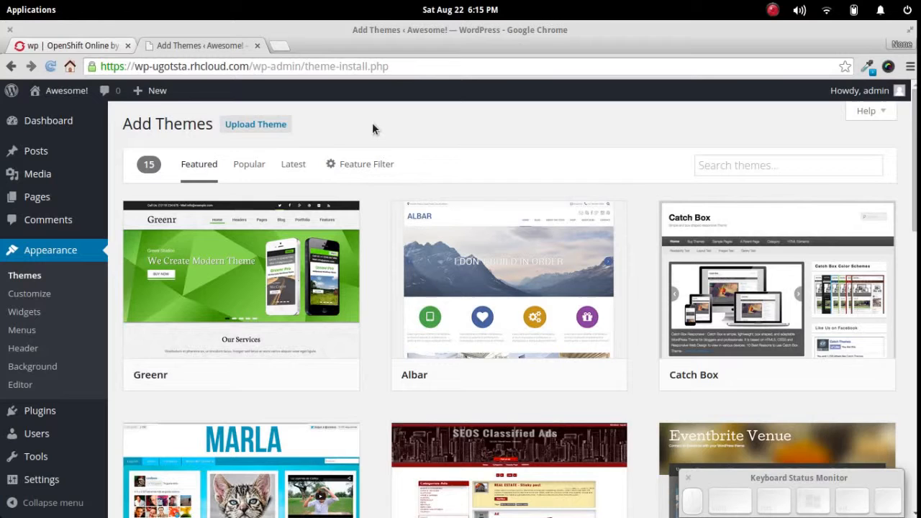
mouse_move(256, 124)
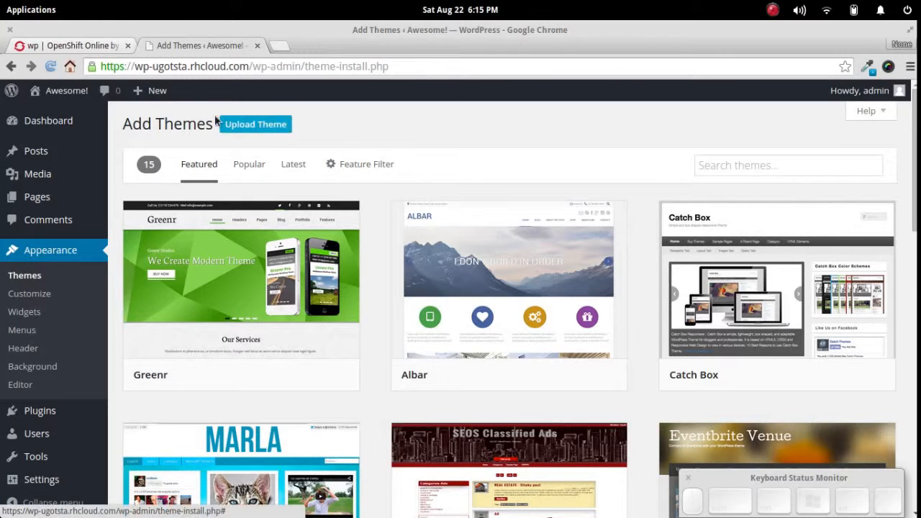
mouse_move(69, 45)
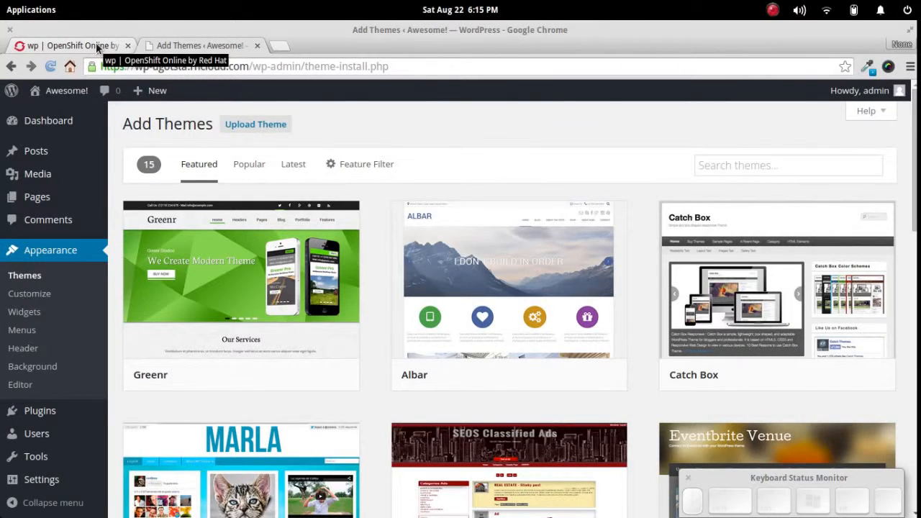
Show the wp application overview with PHP, MySQL and phpMyAdmin cartridges started
click(65, 45)
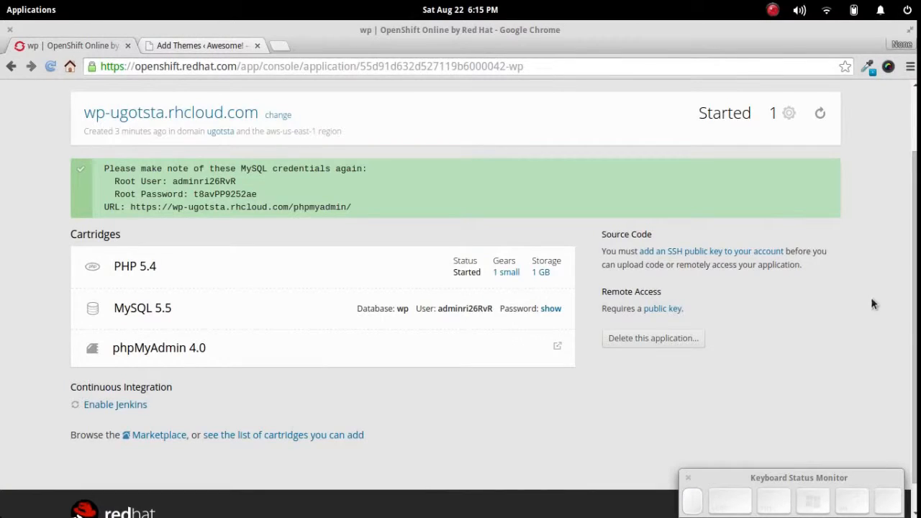
scroll(up, 3)
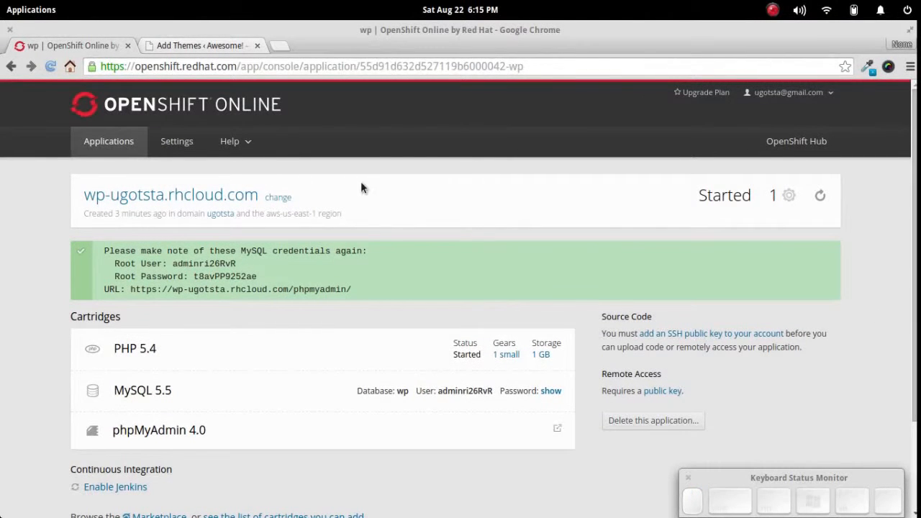
mouse_move(219, 115)
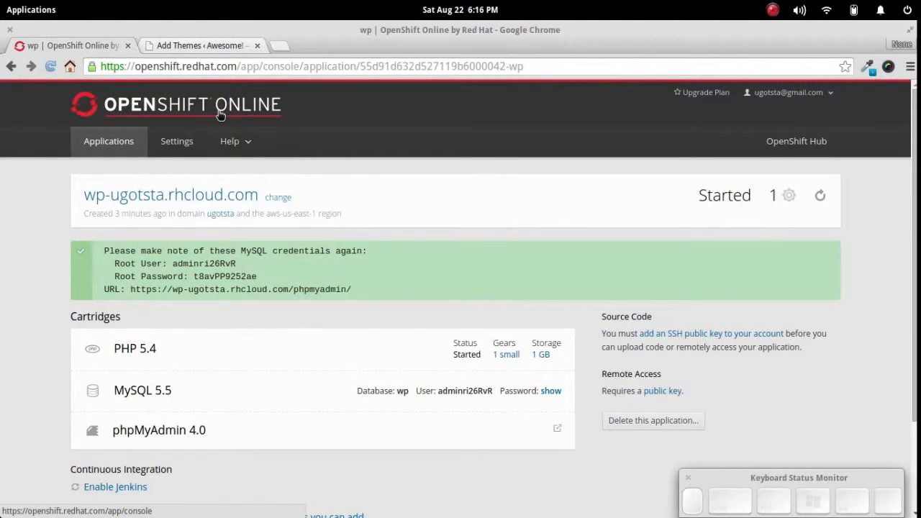
mouse_move(588, 156)
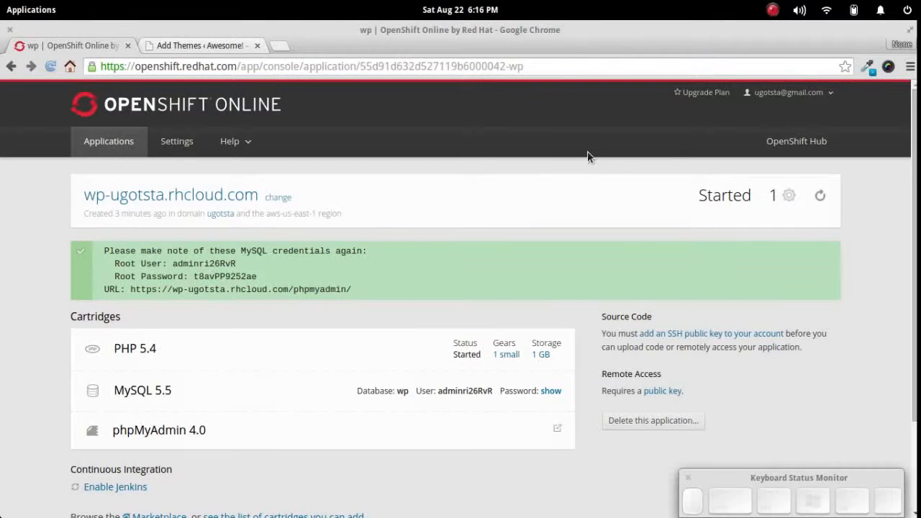